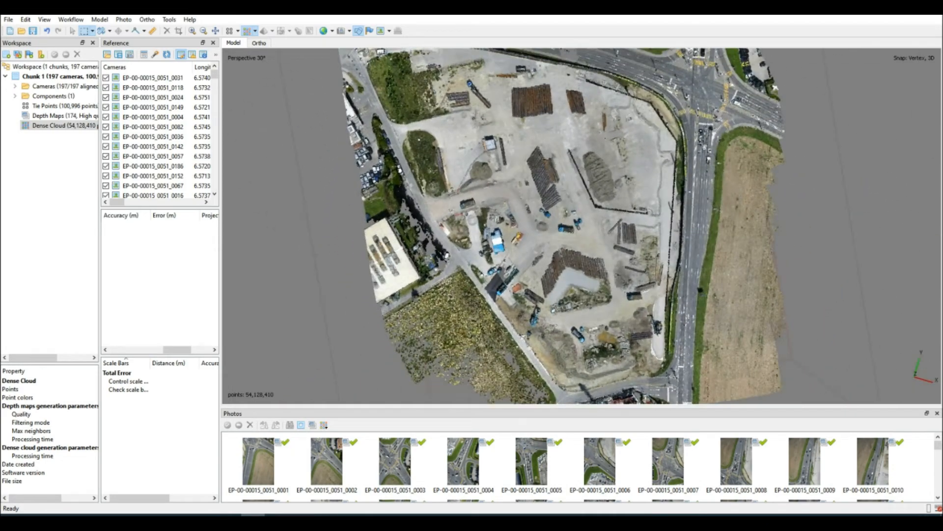
Start a new empty project and begin adding the example_quarry_2.0 images folder.
{"action": "left_click", "coordinate": [259, 42]}
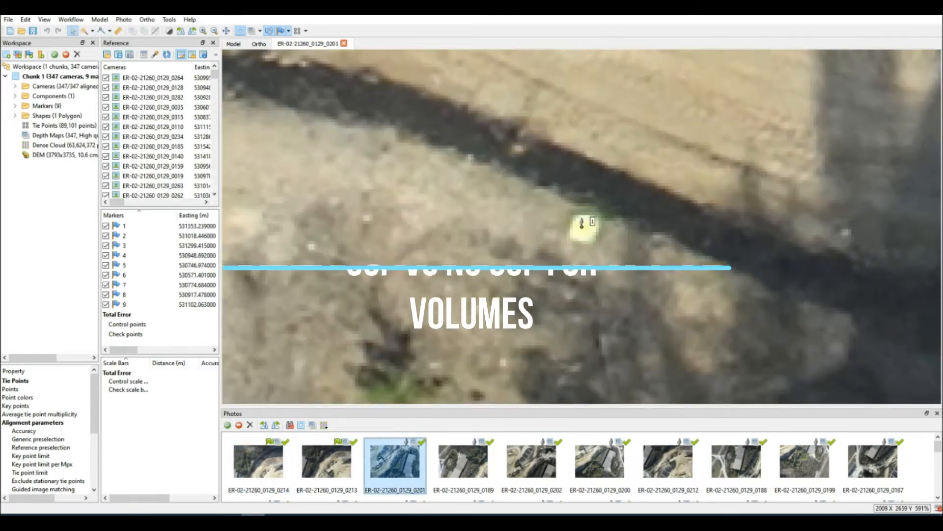
{"action": "left_click", "coordinate": [805, 466]}
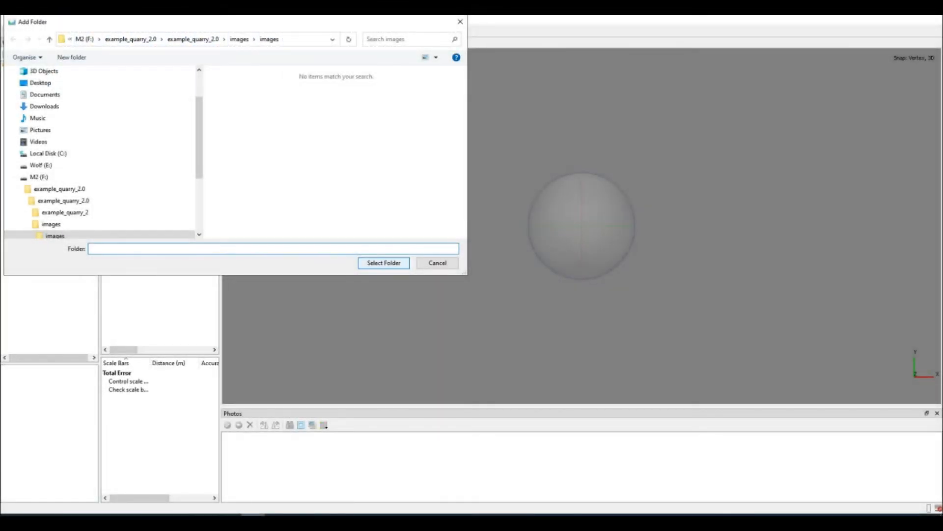
Load the images folder as 347 single cameras, then bring up Align Photos settings.
{"action": "left_click", "coordinate": [384, 263]}
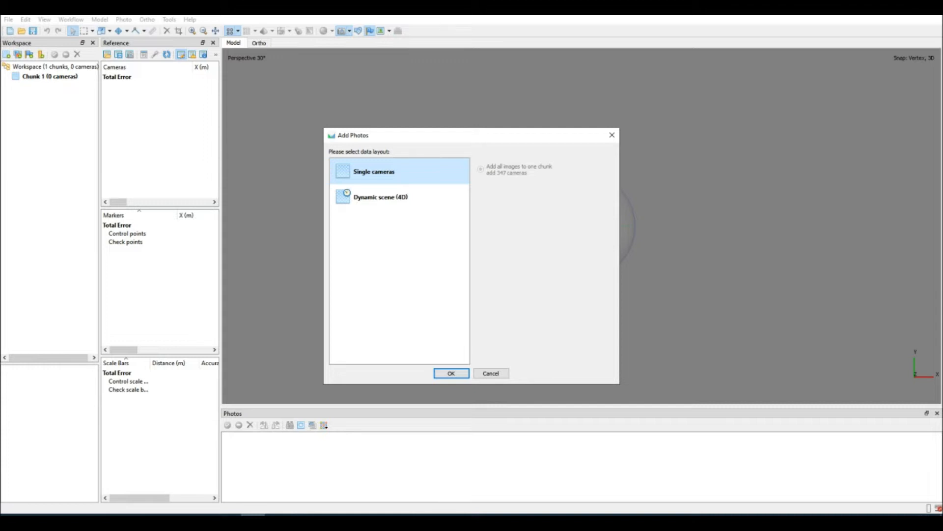
{"action": "left_click", "coordinate": [451, 373]}
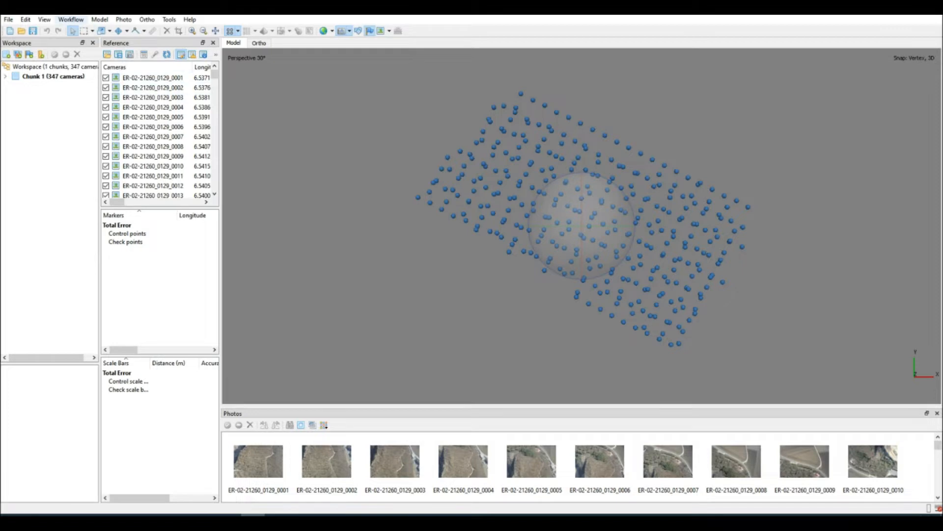
{"action": "left_click", "coordinate": [71, 19]}
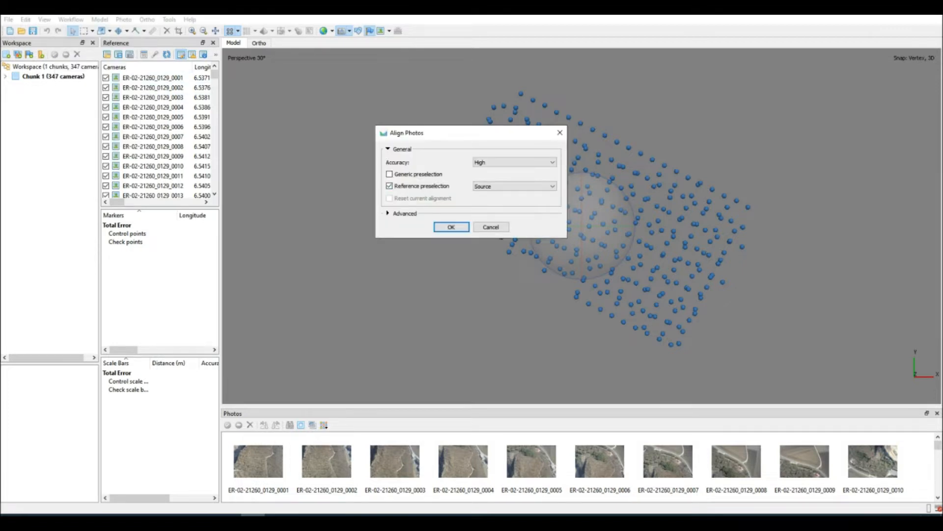
Run photo alignment at High accuracy with Reference preselection, yielding 151,468 tie points.
{"action": "left_click", "coordinate": [451, 226]}
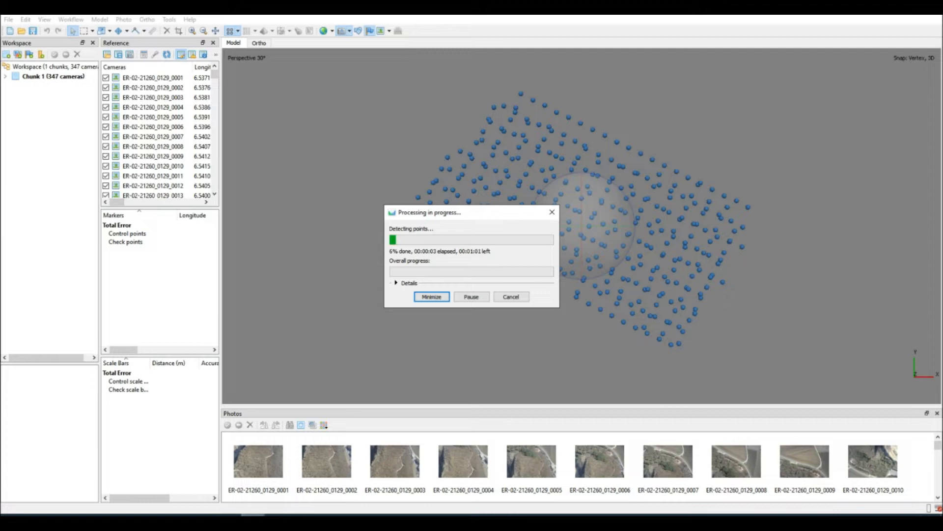
{"action": "left_click", "coordinate": [395, 283]}
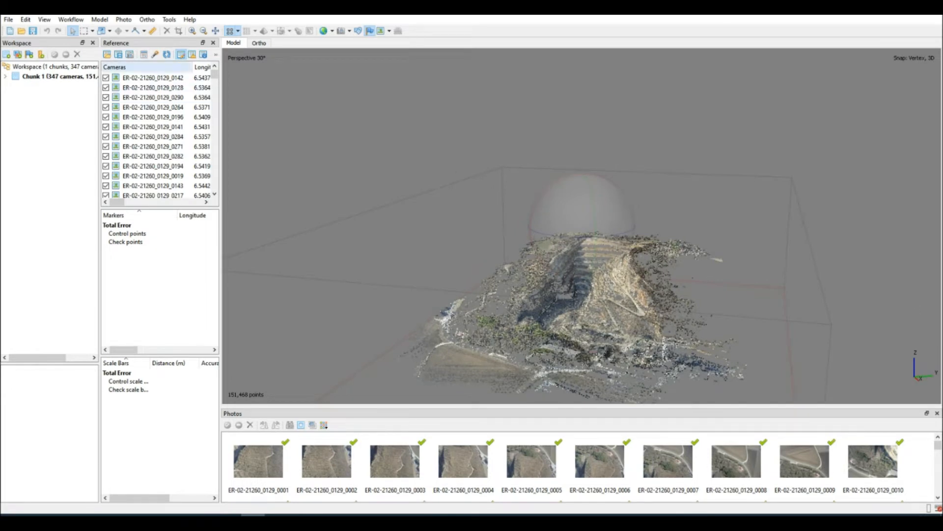
Select tie points by reconstruction uncertainty above 10 and by poor projection accuracy for removal.
{"action": "left_click", "coordinate": [169, 20]}
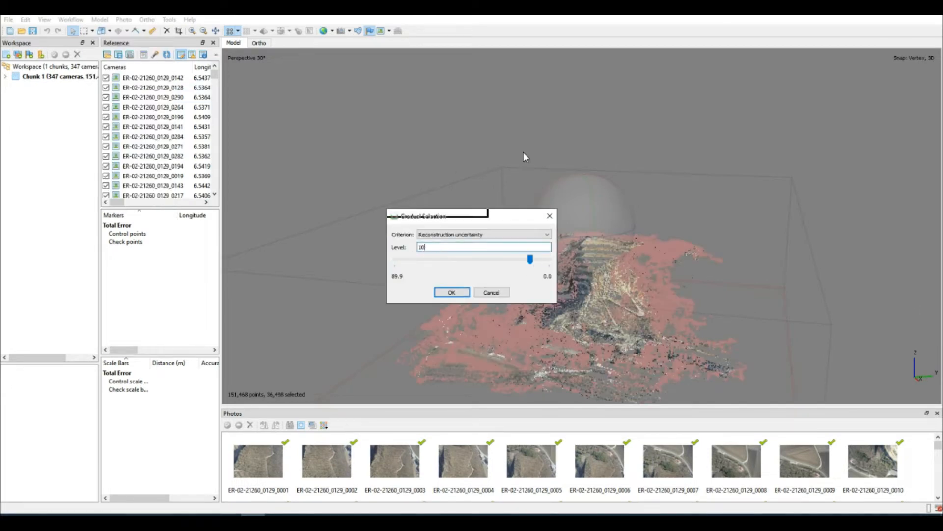
{"action": "left_click", "coordinate": [452, 292]}
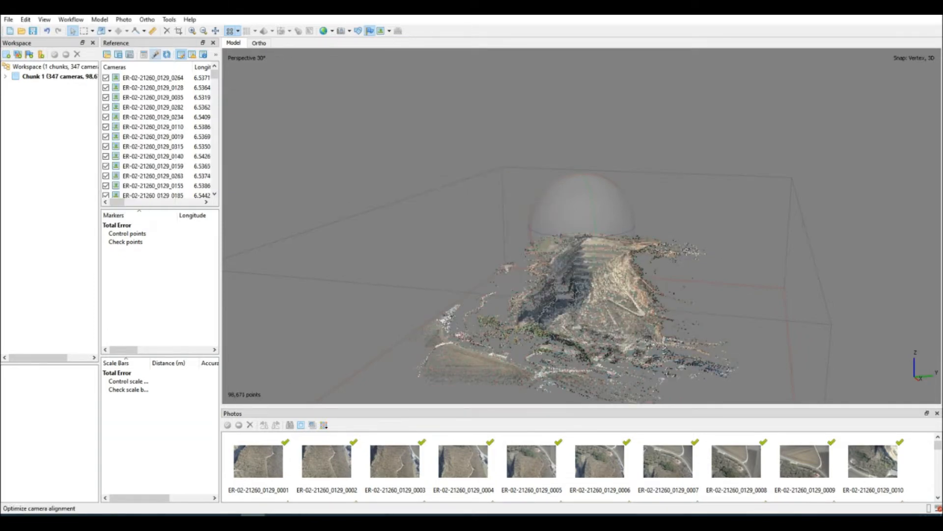
{"action": "left_click", "coordinate": [100, 19]}
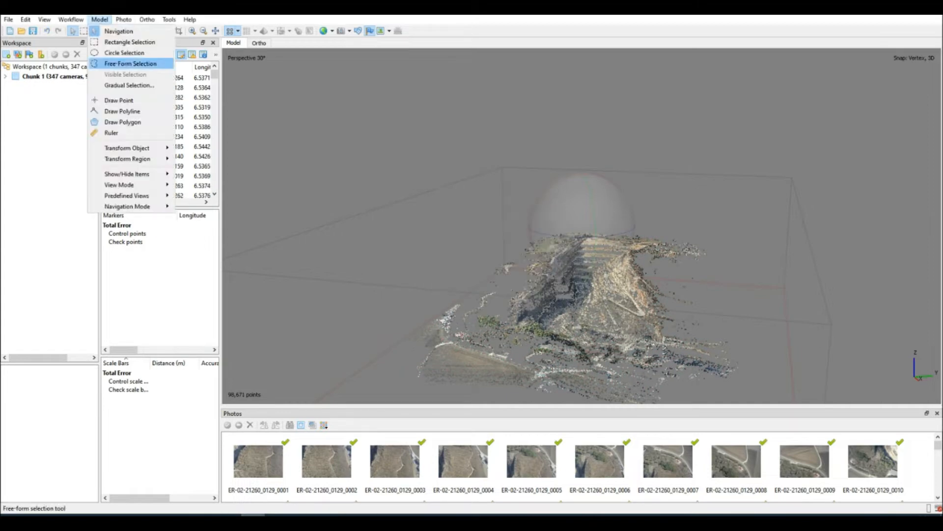
{"action": "left_click", "coordinate": [130, 84]}
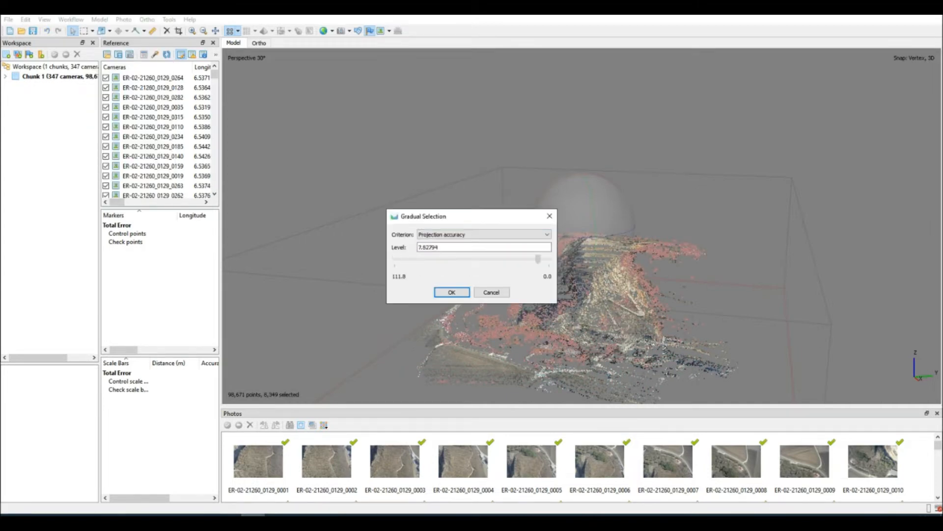
{"action": "left_click", "coordinate": [452, 292]}
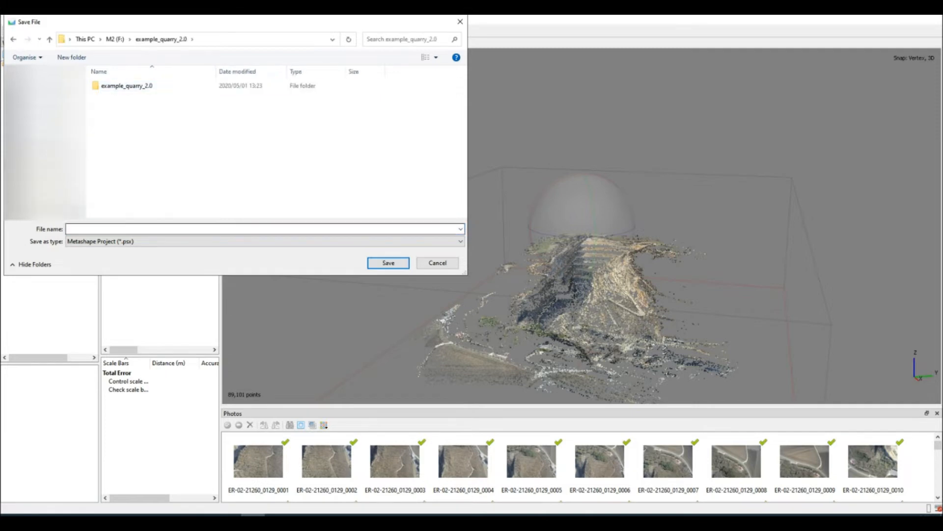
Save the project and build a High-quality dense cloud with Moderate depth filtering locally.
{"action": "left_click", "coordinate": [387, 262]}
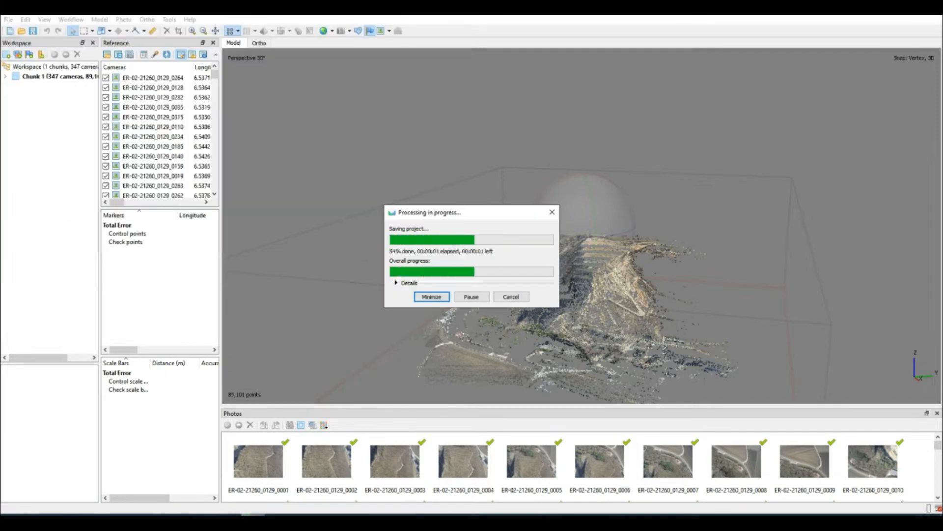
{"action": "left_click", "coordinate": [71, 18]}
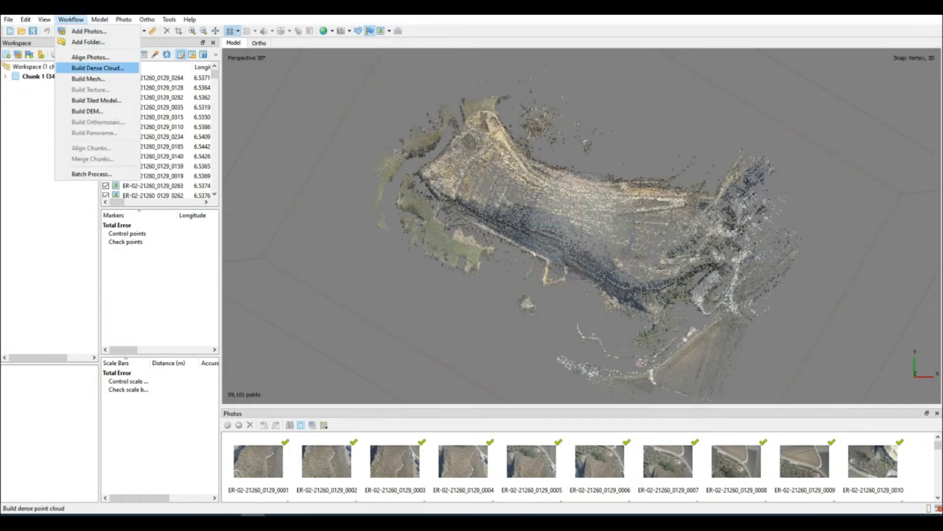
{"action": "left_click", "coordinate": [99, 68]}
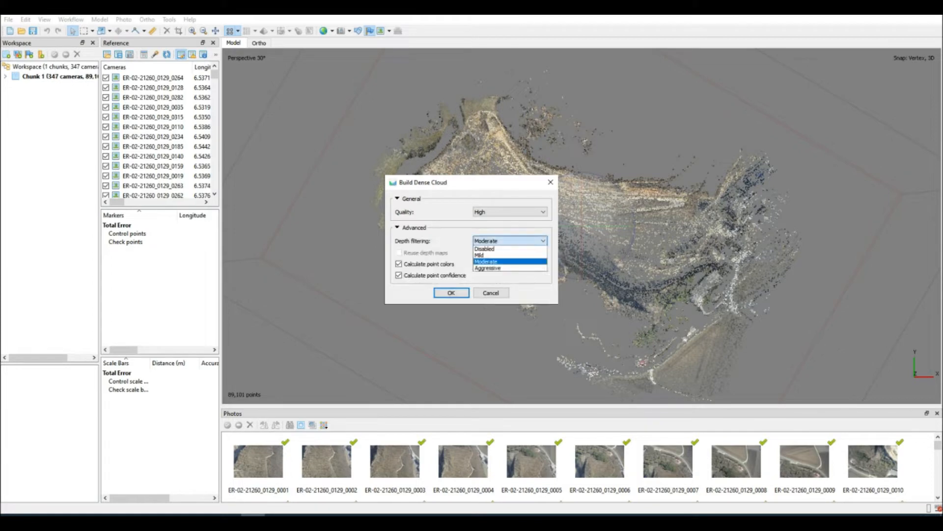
{"action": "left_click", "coordinate": [451, 293]}
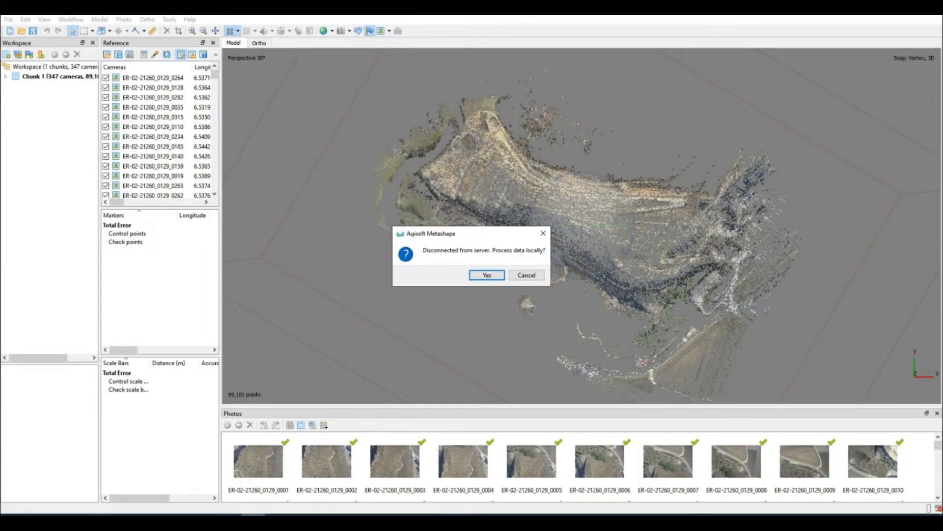
{"action": "left_click", "coordinate": [486, 275]}
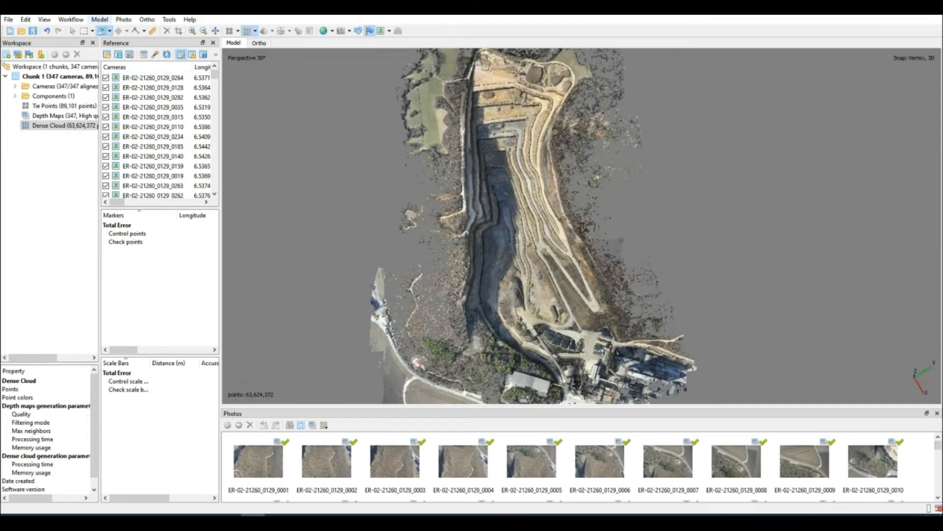
Build a DEM from the dense cloud and zoom the Ortho view onto the stockpile.
{"action": "left_click", "coordinate": [71, 19]}
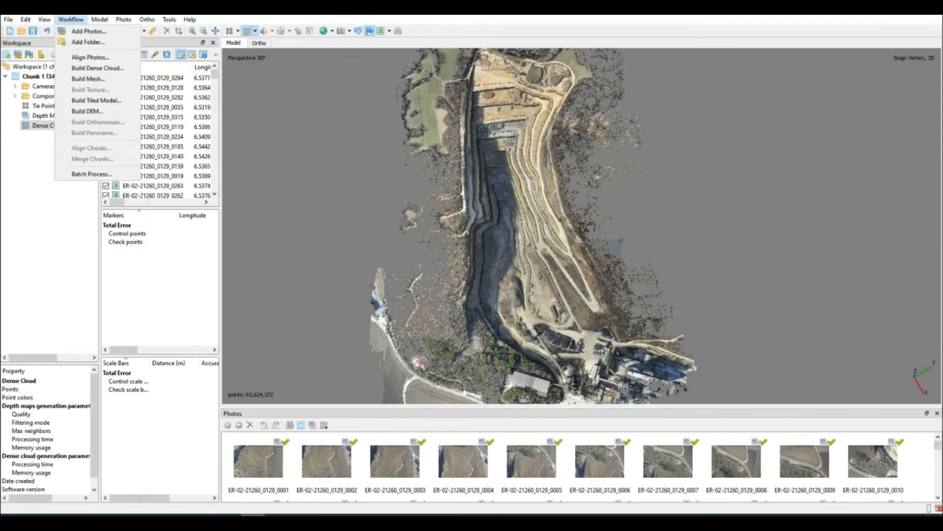
{"action": "left_click", "coordinate": [88, 110]}
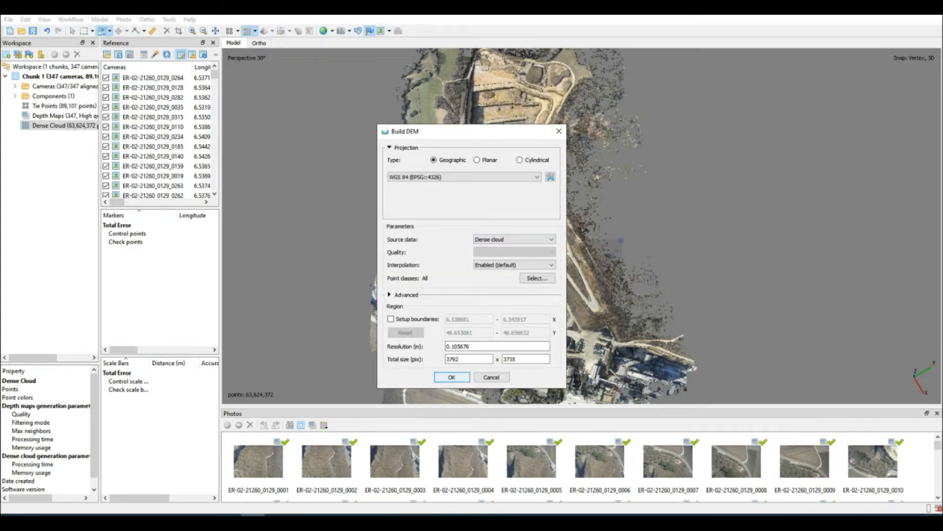
{"action": "left_click", "coordinate": [452, 378]}
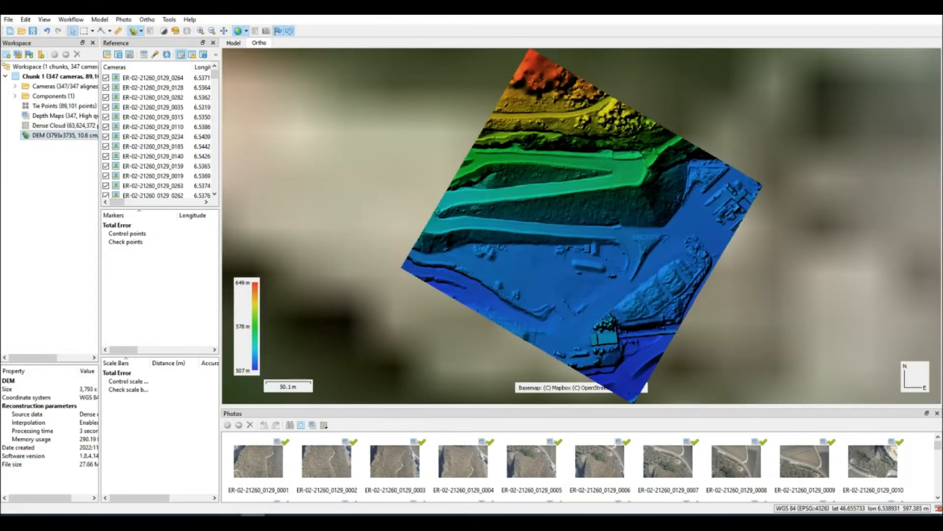
{"action": "scroll", "scroll_direction": "up", "scroll_amount": 3}
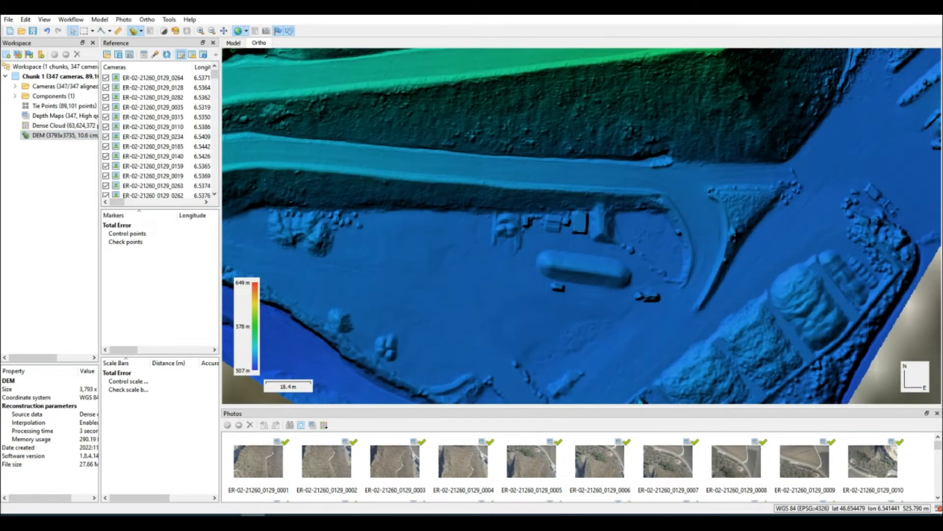
{"action": "scroll", "scroll_direction": "down", "scroll_amount": 3}
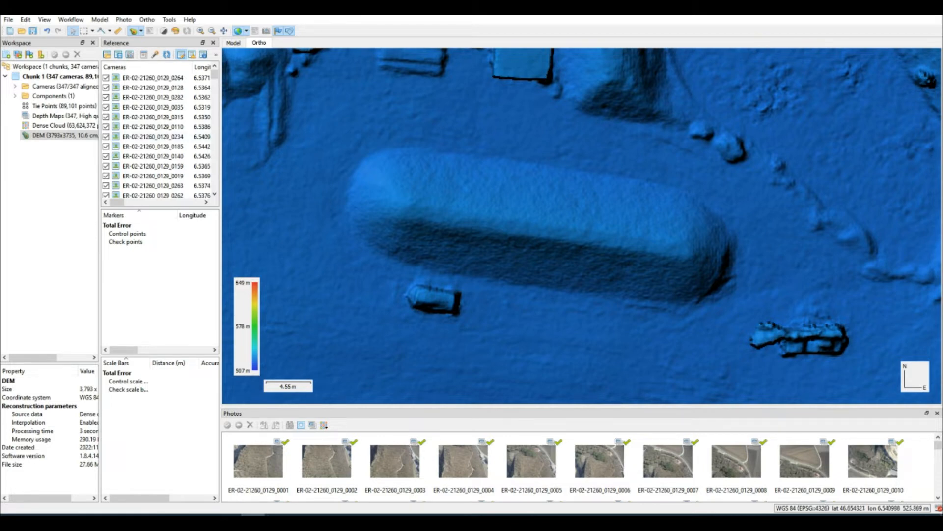
Draw a 17-vertex polygon around the stockpile and label it 'Volume Region'.
{"action": "left_click", "coordinate": [104, 32]}
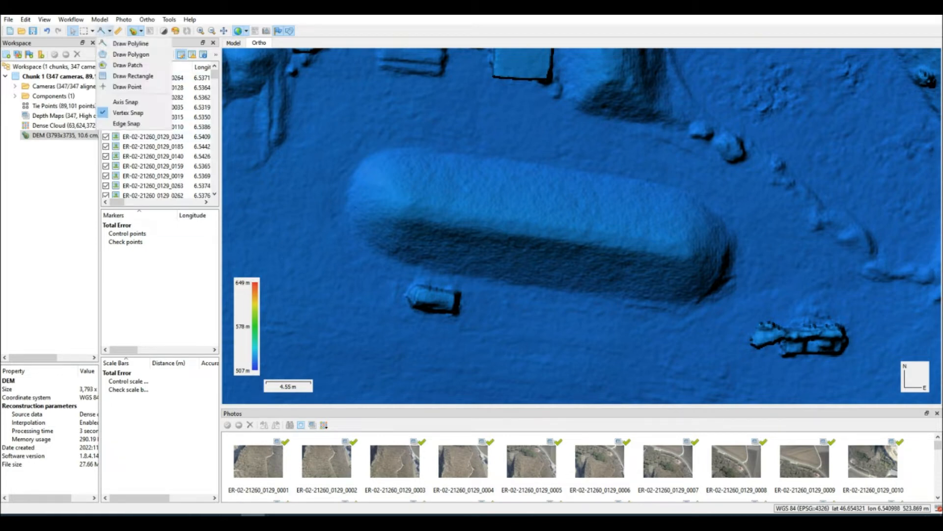
{"action": "left_click", "coordinate": [101, 31]}
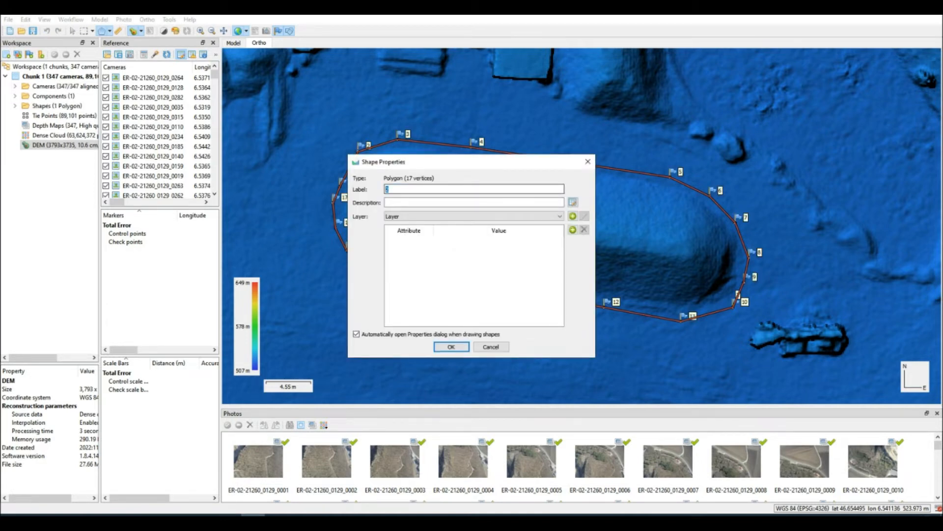
{"action": "type", "text": "Volume R"}
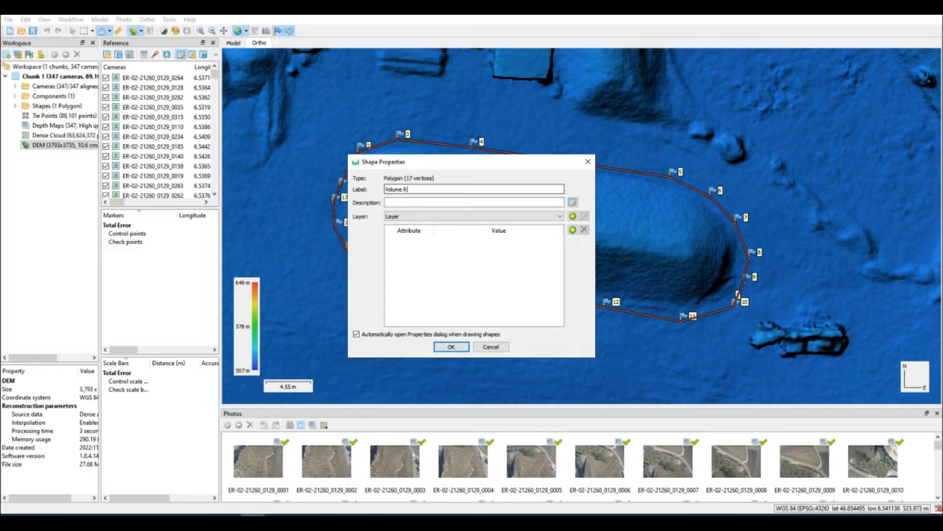
{"action": "type", "text": "egion"}
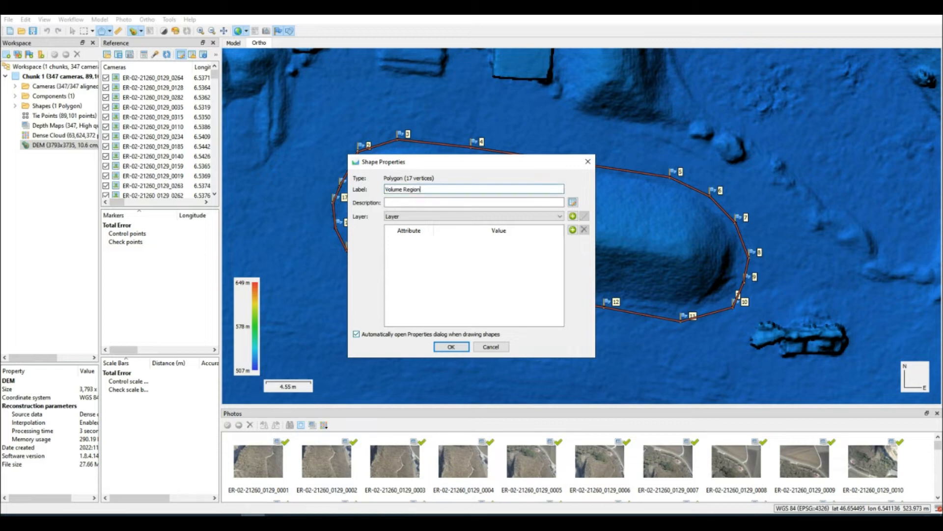
{"action": "left_click", "coordinate": [451, 345]}
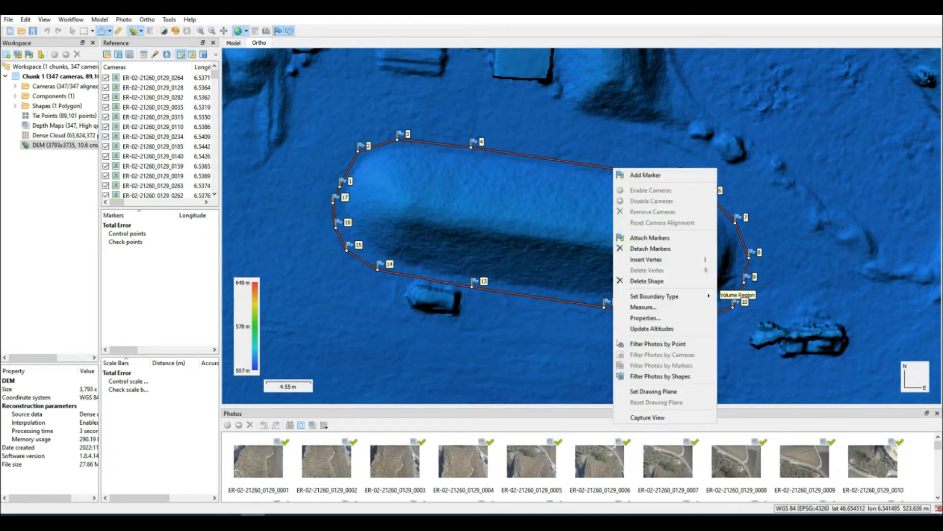
Measure the Volume Region polygon: view its elevation profile, then its volume of about 763 m³.
{"action": "left_click", "coordinate": [641, 307]}
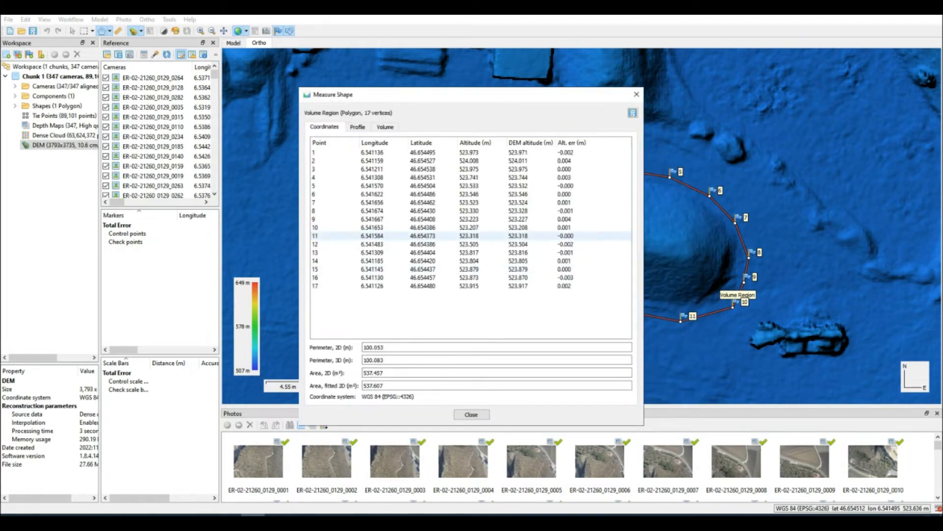
{"action": "left_click", "coordinate": [358, 126]}
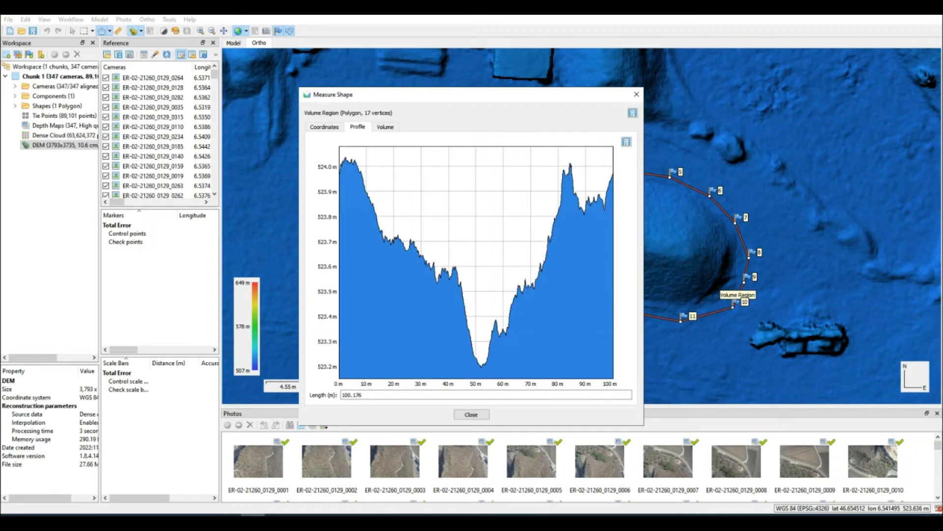
{"action": "mouse_move", "coordinate": [479, 367]}
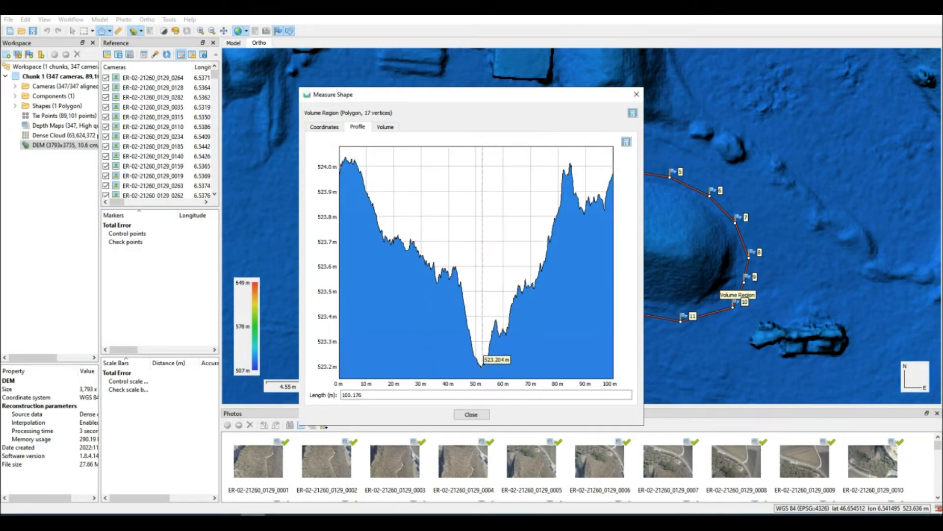
{"action": "mouse_move", "coordinate": [401, 246]}
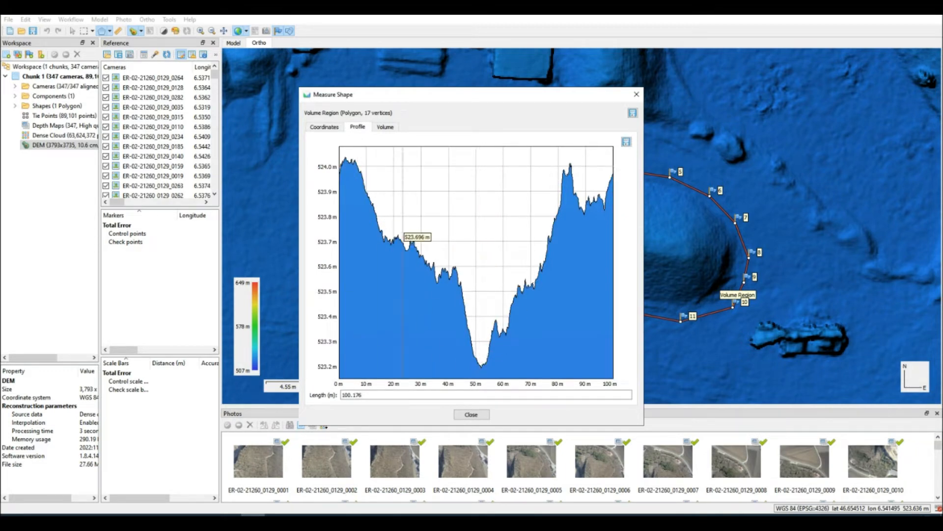
{"action": "mouse_move", "coordinate": [583, 203]}
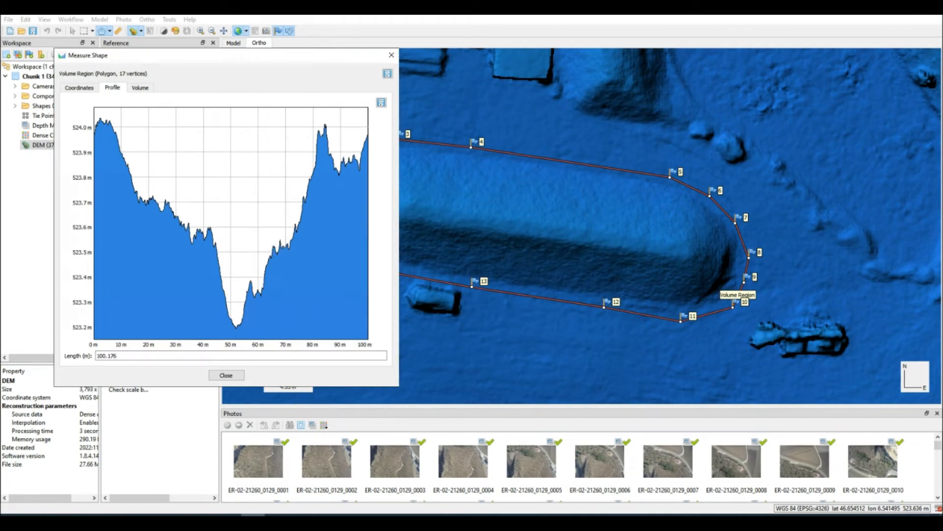
{"action": "mouse_move", "coordinate": [307, 183]}
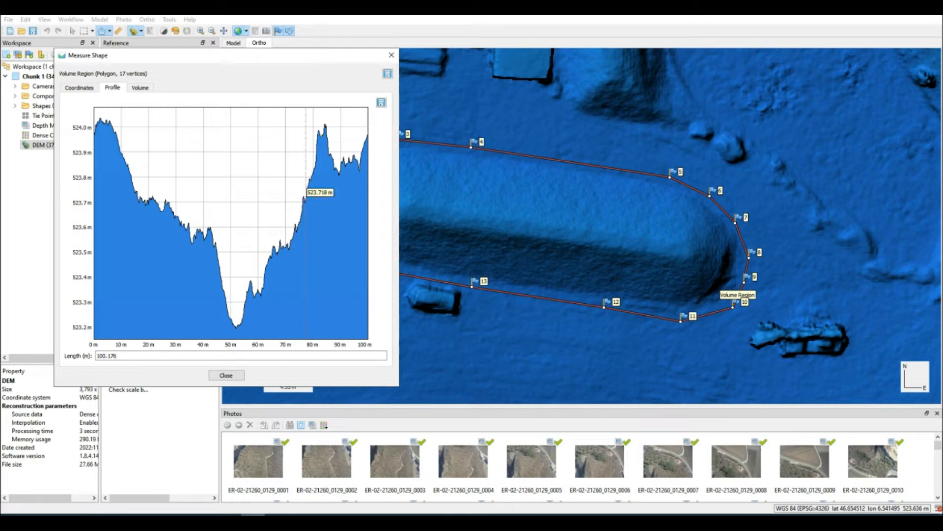
{"action": "left_click", "coordinate": [140, 87]}
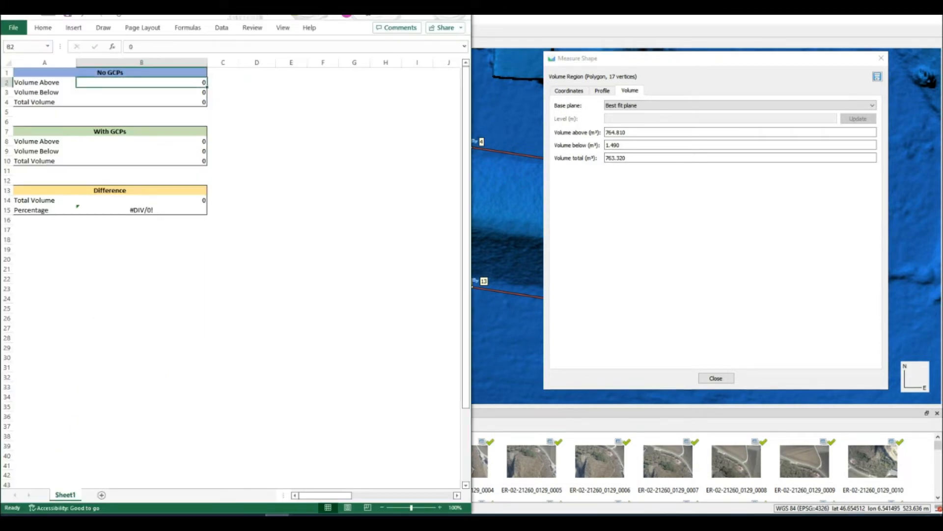
Enter 764.81 as volume above and the volume-below value in the No GCPs table.
{"action": "type", "text": "76"}
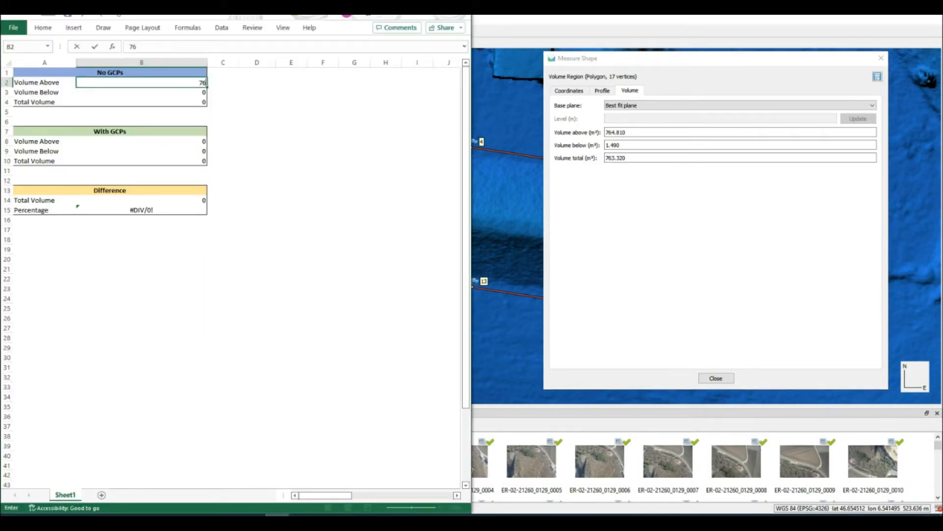
{"action": "type", "text": "764.81"}
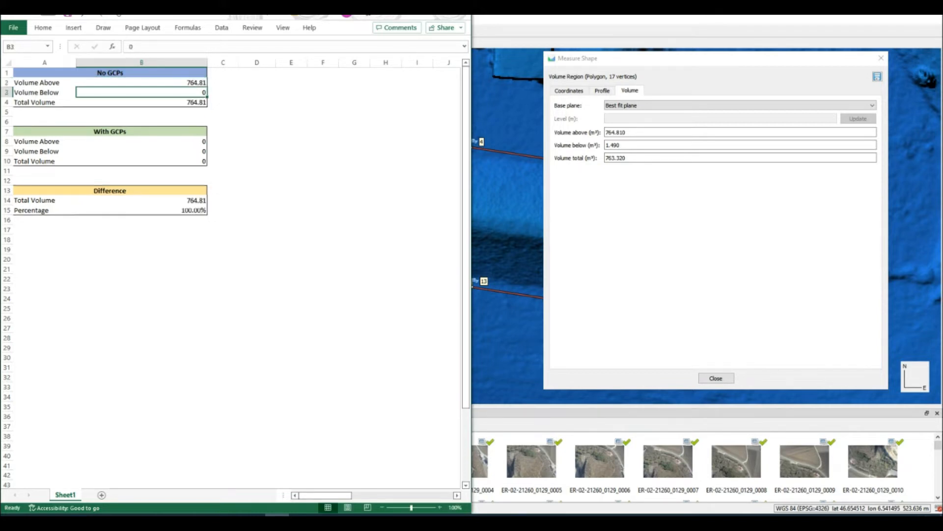
{"action": "type", "text": "1.4"}
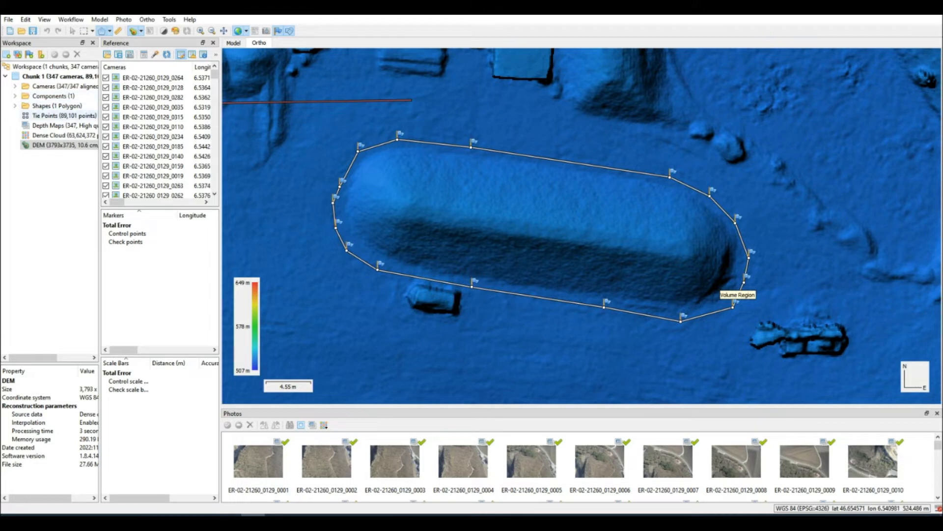
Import gcpPositionsXYZ_EPSG21781.csv as reference and create markers for all nine GCPs.
{"action": "left_click", "coordinate": [51, 116]}
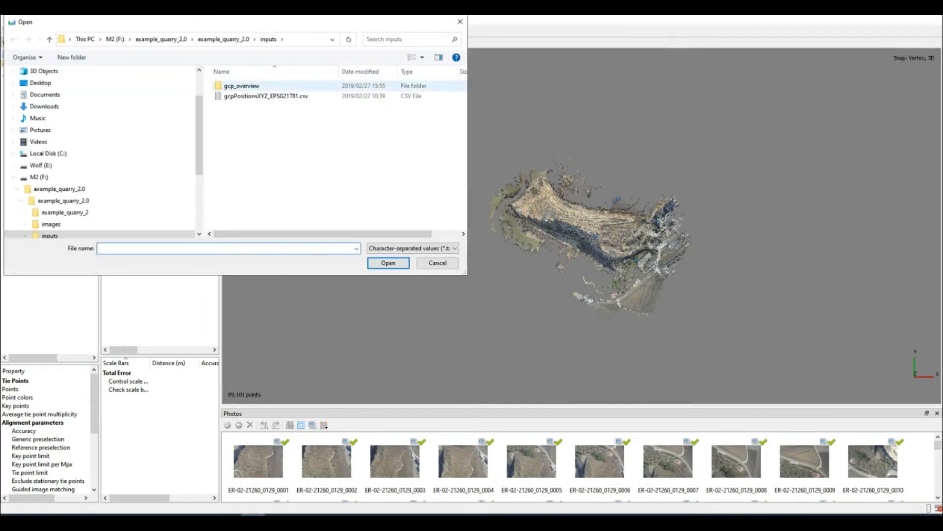
{"action": "left_click", "coordinate": [388, 263]}
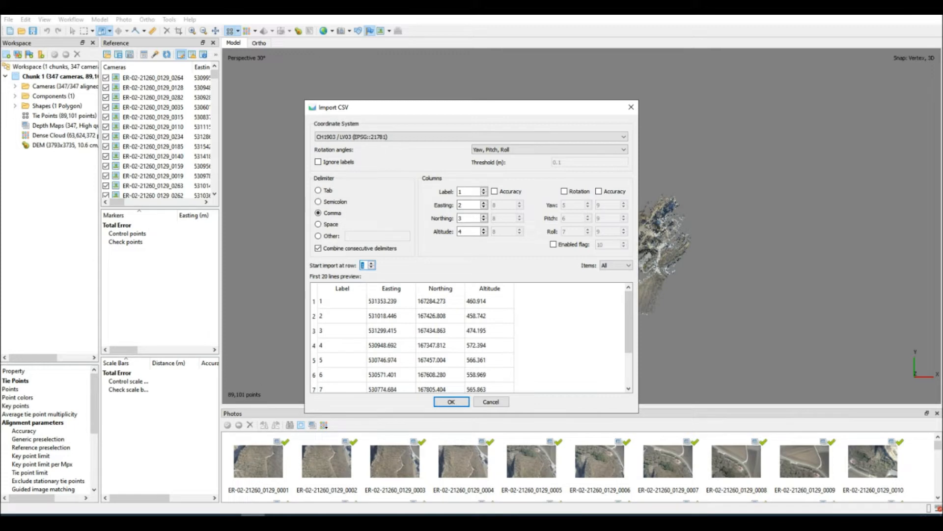
{"action": "left_click", "coordinate": [466, 137]}
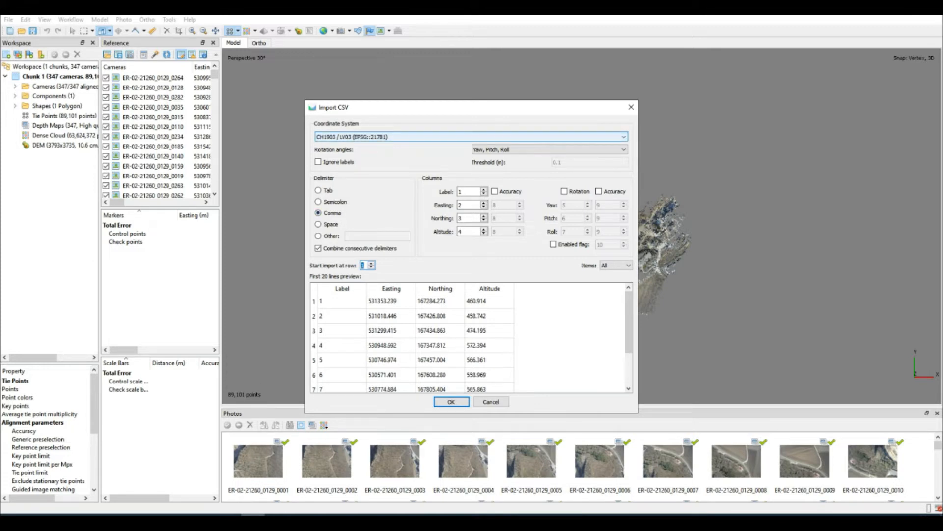
{"action": "left_click", "coordinate": [451, 401]}
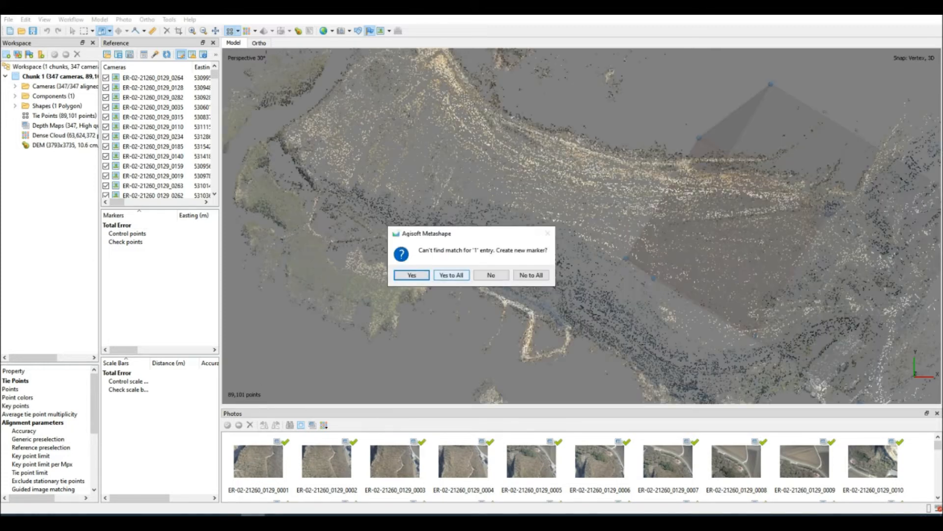
{"action": "left_click", "coordinate": [451, 275]}
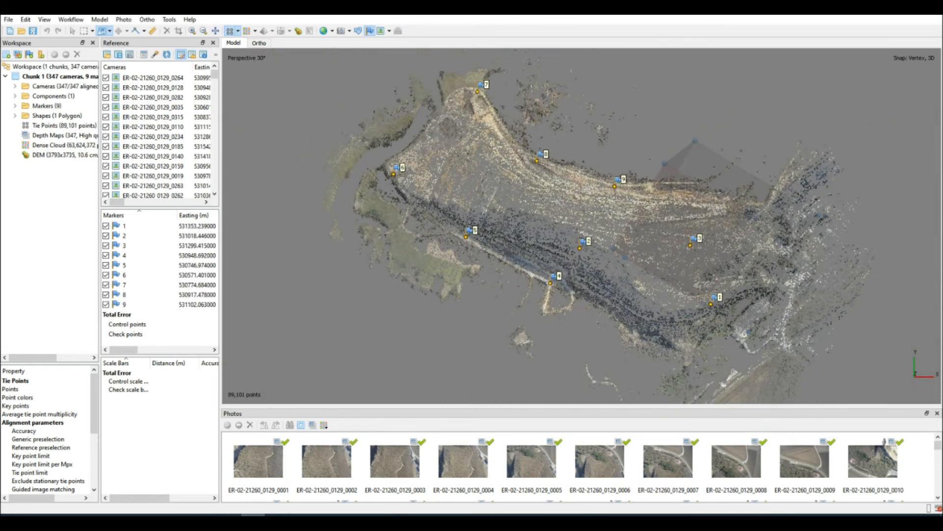
Filter photos by marker 1 and pin it onto its target in a photo.
{"action": "right_click", "coordinate": [711, 305]}
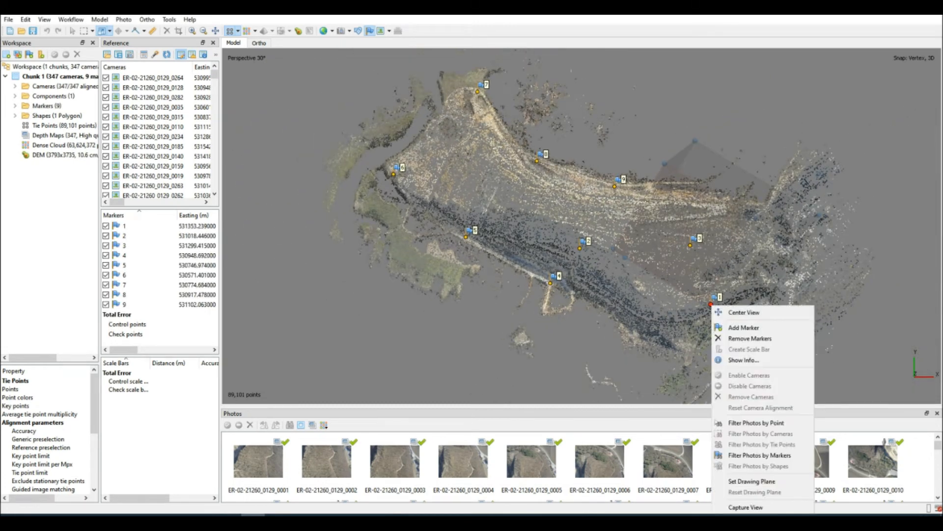
{"action": "mouse_move", "coordinate": [760, 434]}
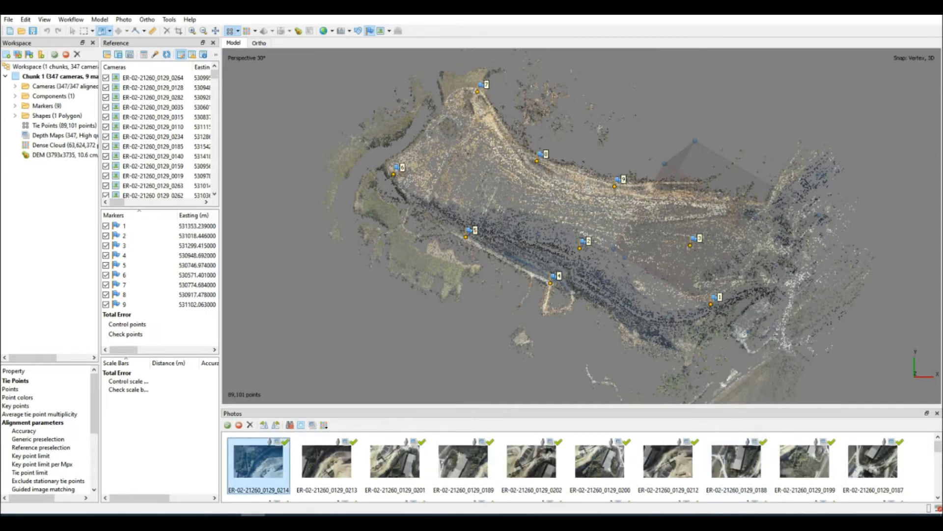
{"action": "double_click", "coordinate": [258, 462]}
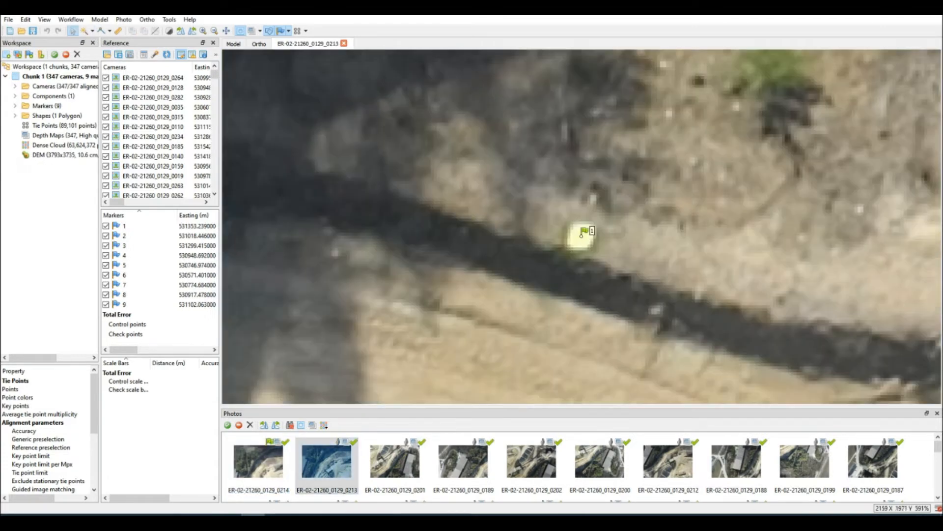
{"action": "left_click", "coordinate": [670, 469]}
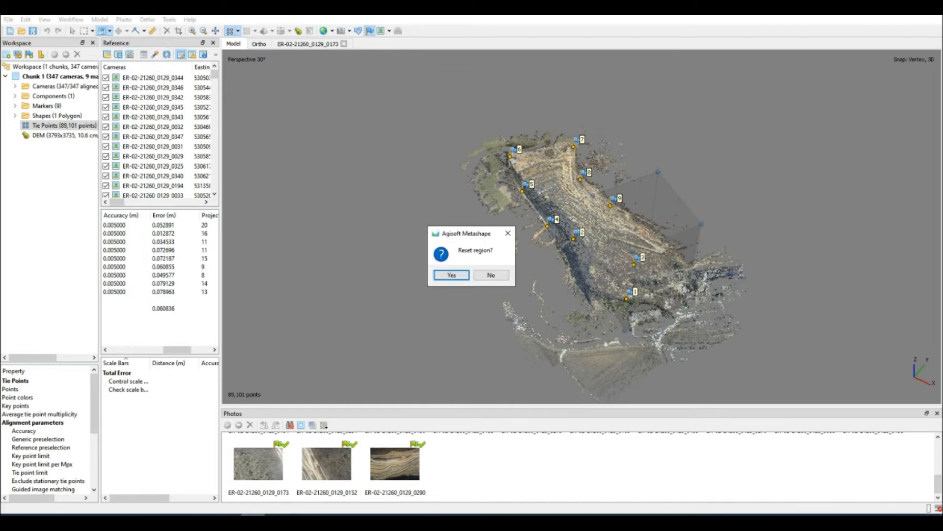
Reset the region and build a High-quality dense cloud with point confidence calculated.
{"action": "left_click", "coordinate": [450, 275]}
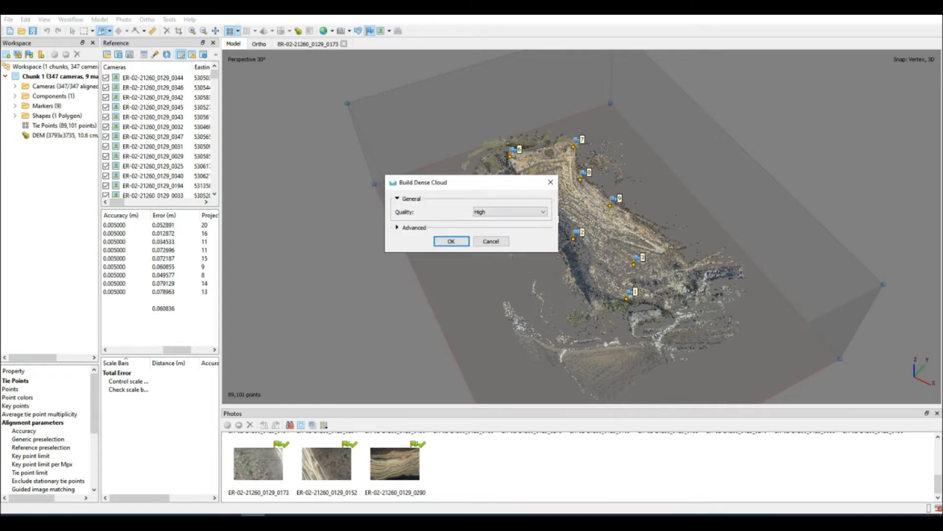
{"action": "left_click", "coordinate": [413, 228]}
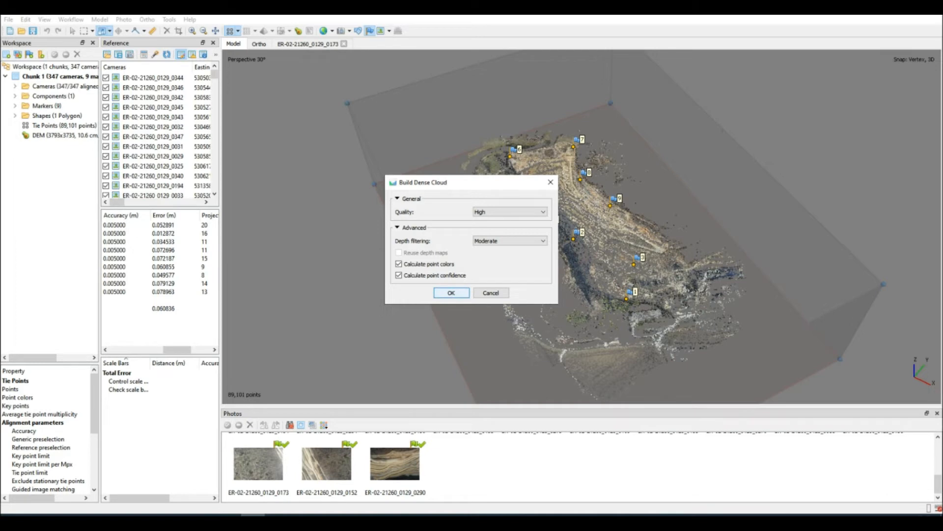
{"action": "left_click", "coordinate": [452, 293]}
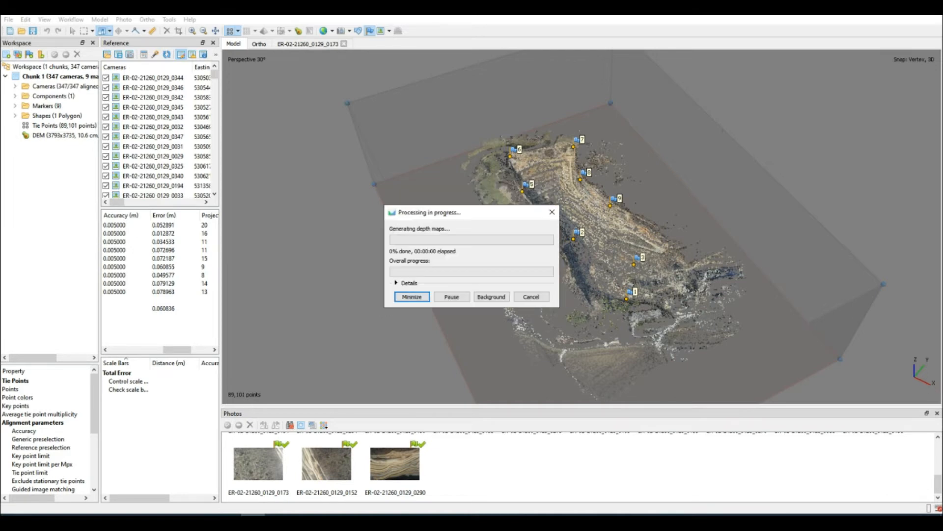
{"action": "left_click", "coordinate": [395, 283]}
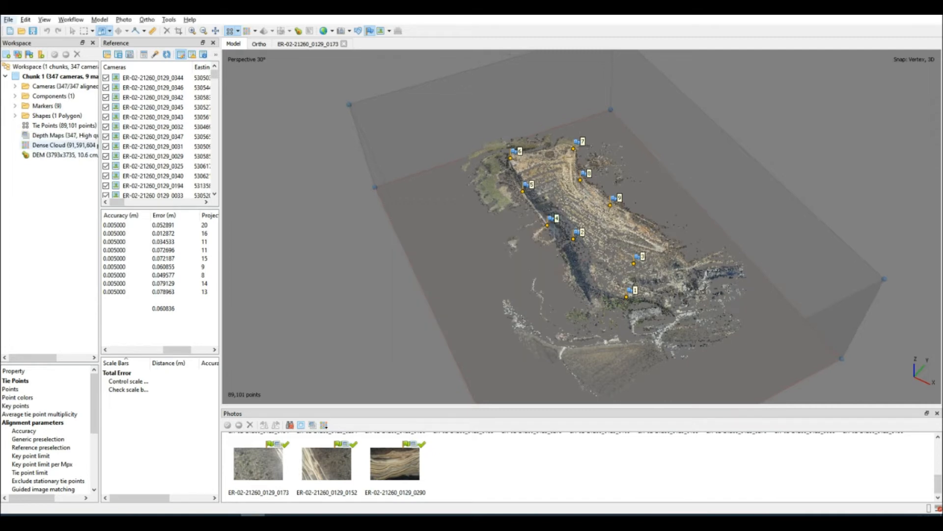
Display the dense cloud and filter it by confidence to a low range.
{"action": "left_click", "coordinate": [44, 147]}
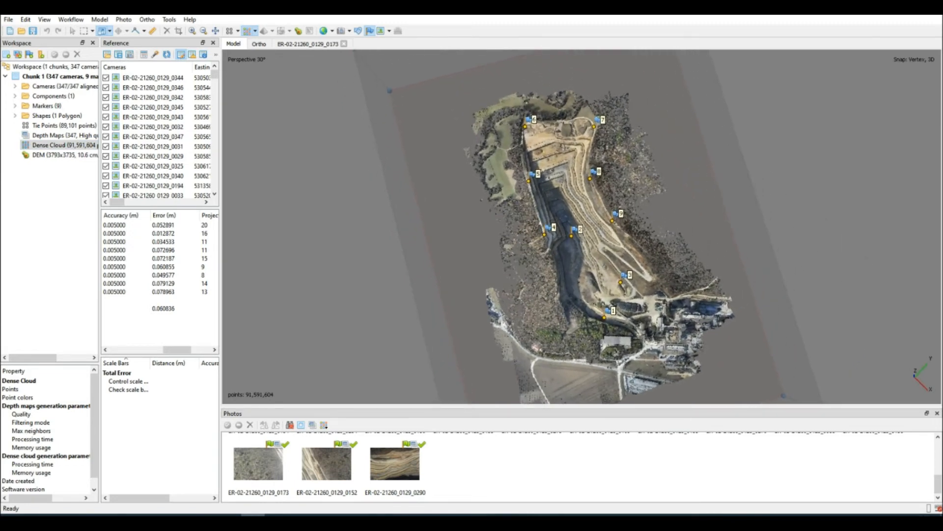
{"action": "left_click", "coordinate": [169, 19]}
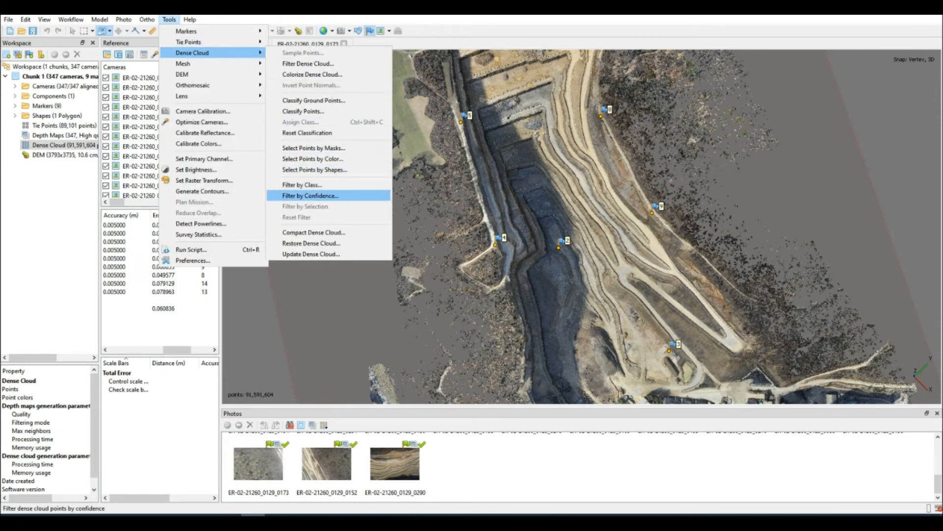
{"action": "left_click", "coordinate": [311, 196]}
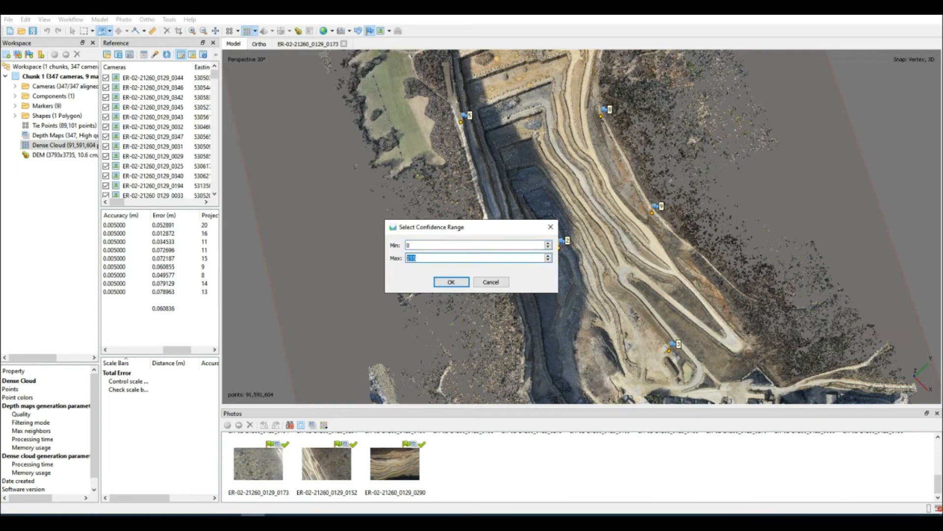
{"action": "left_click", "coordinate": [451, 281]}
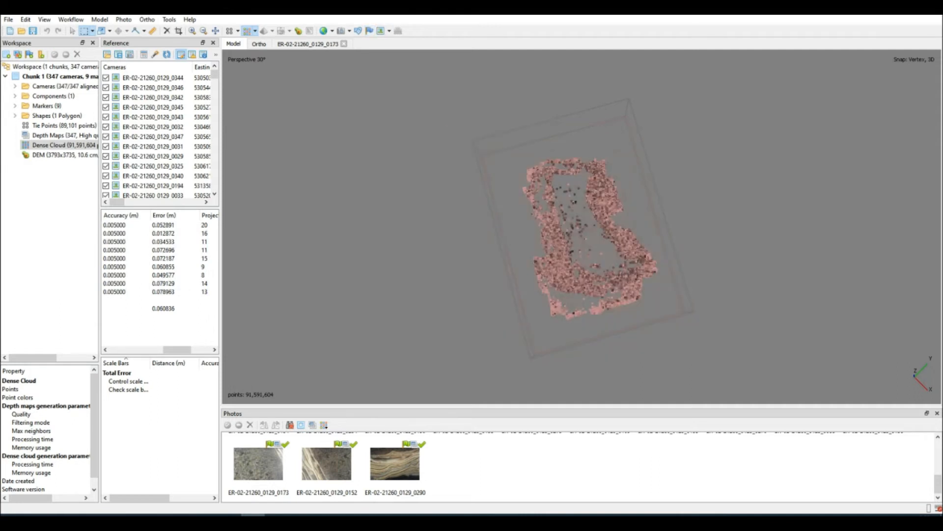
Delete the low-confidence points and reset the filter, leaving about 63 million points.
{"action": "left_click", "coordinate": [169, 19]}
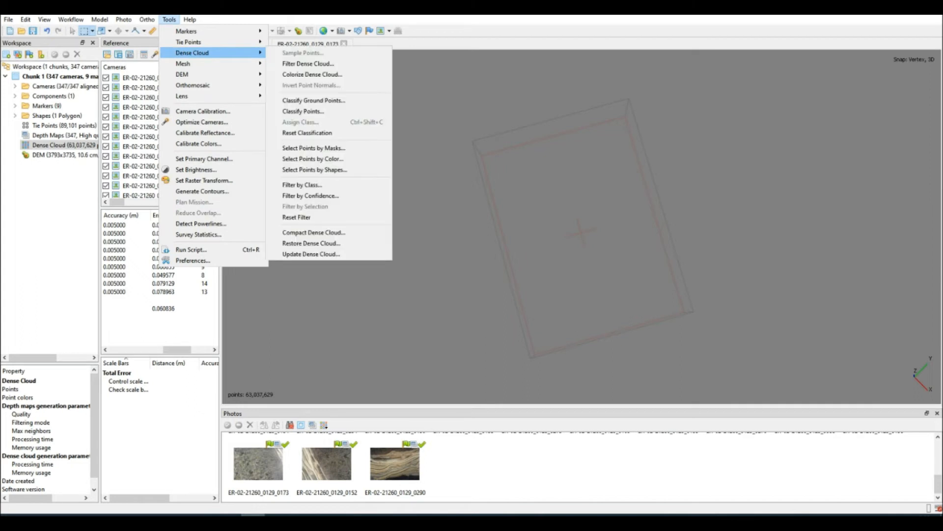
{"action": "left_click", "coordinate": [296, 217]}
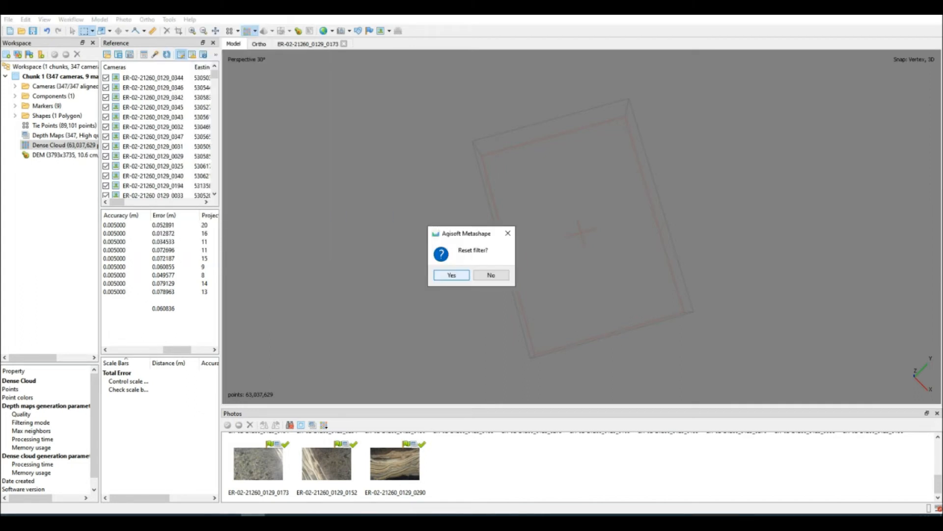
{"action": "left_click", "coordinate": [451, 275]}
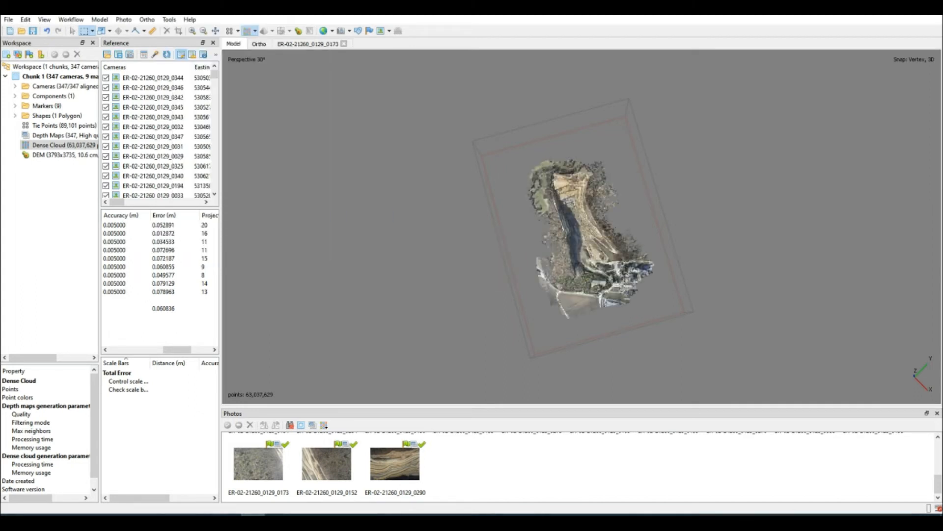
{"action": "left_click", "coordinate": [99, 31]}
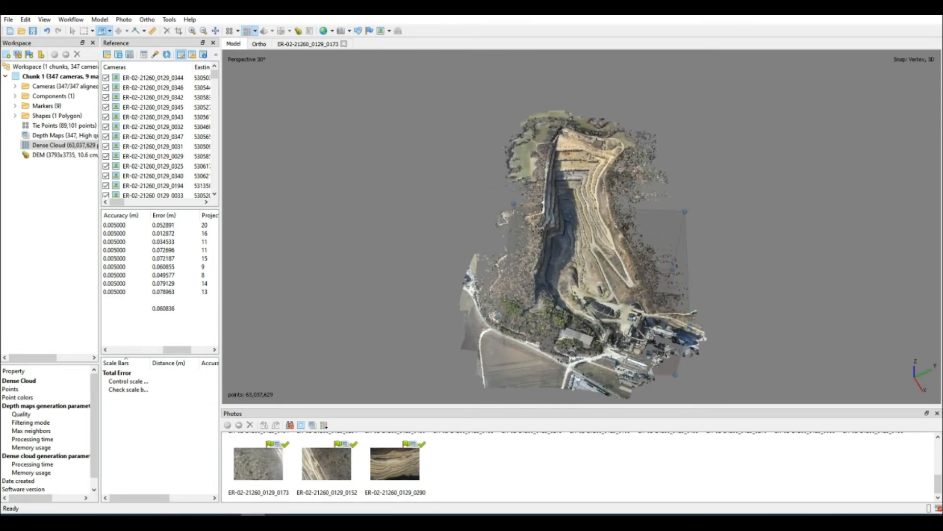
Build a new DEM from the dense cloud at default resolution, about 7026 by 7645 pixels.
{"action": "left_click", "coordinate": [71, 19]}
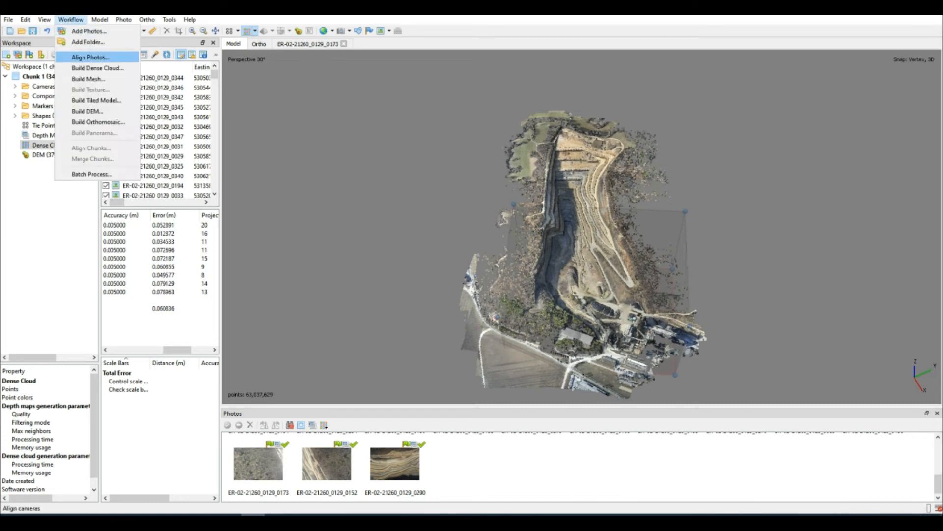
{"action": "left_click", "coordinate": [90, 110]}
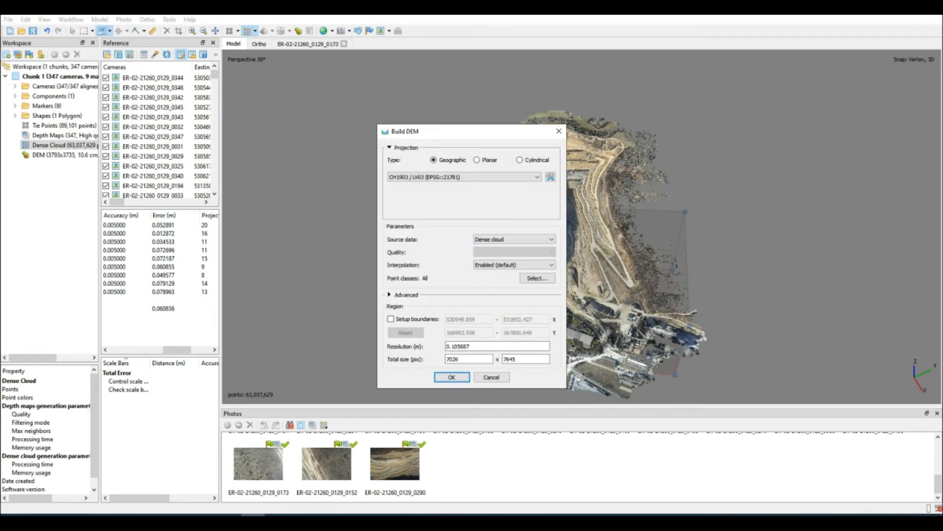
{"action": "left_click", "coordinate": [452, 377]}
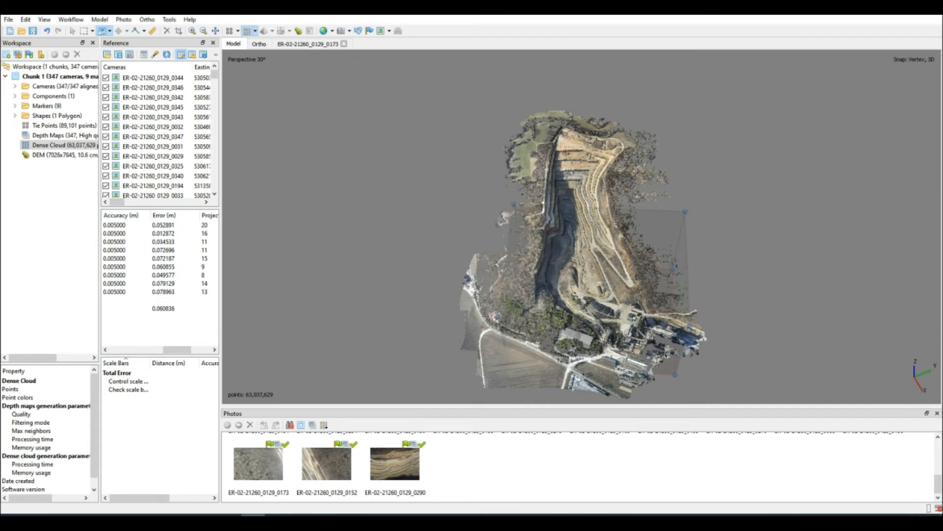
Show the rebuilt DEM in plan with the Volume Region polygon outlined on it.
{"action": "left_click", "coordinate": [259, 43]}
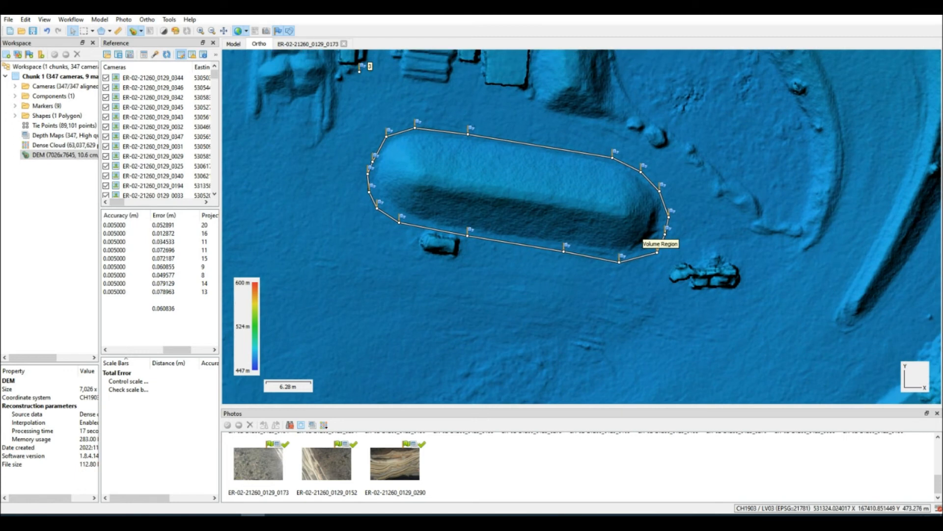
Measure the Volume Region polygon, checking its profile and volume figures (about 750 m³ total).
{"action": "right_click", "coordinate": [580, 254]}
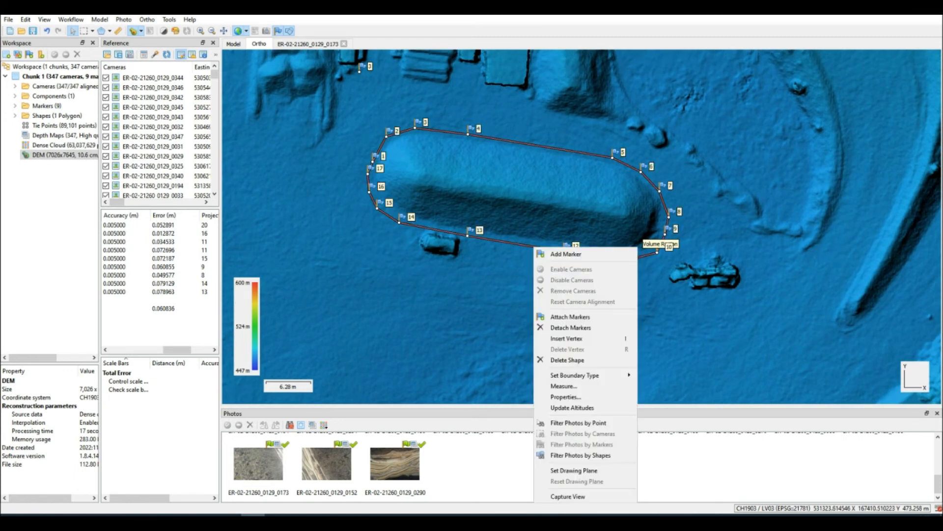
{"action": "mouse_move", "coordinate": [584, 375]}
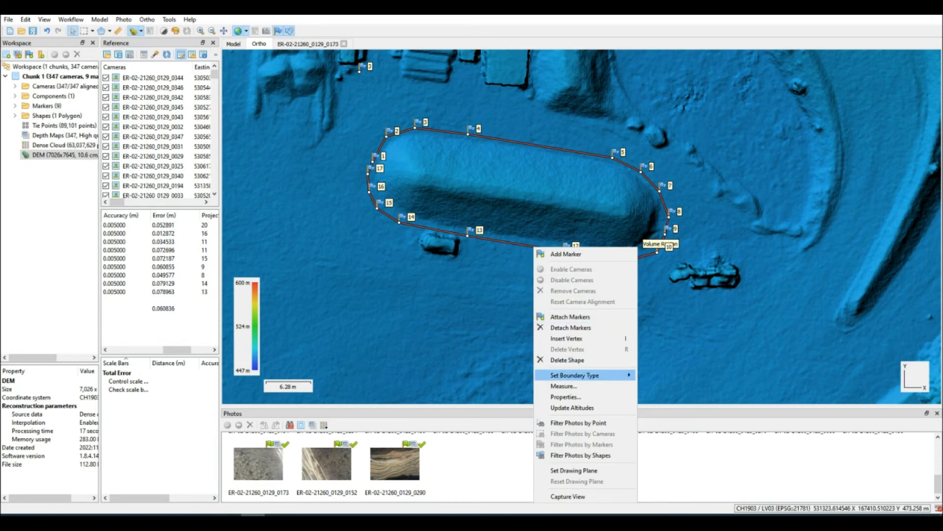
{"action": "left_click", "coordinate": [565, 385]}
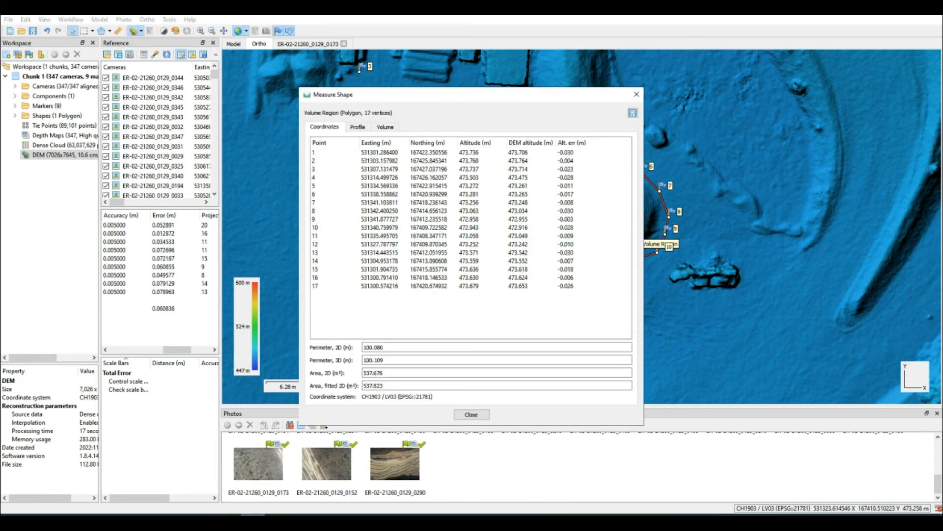
{"action": "left_click", "coordinate": [358, 127]}
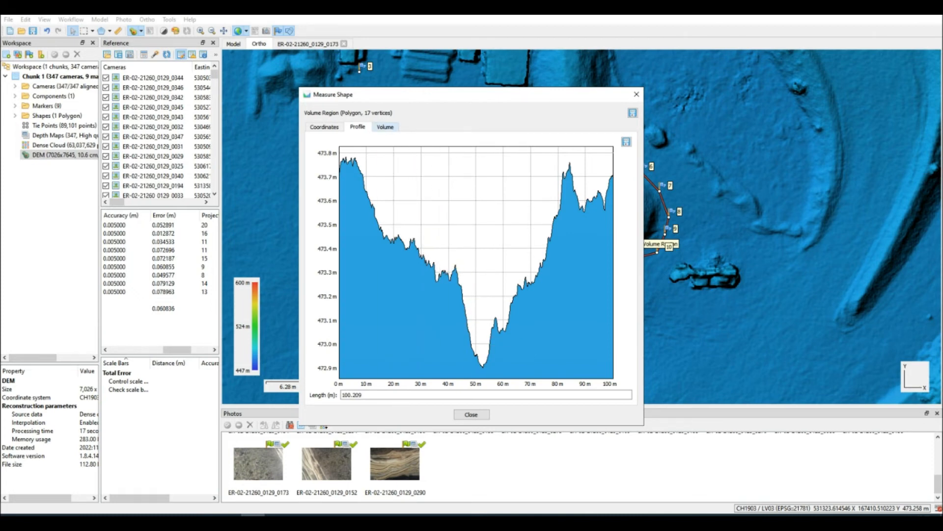
{"action": "left_click", "coordinate": [384, 126]}
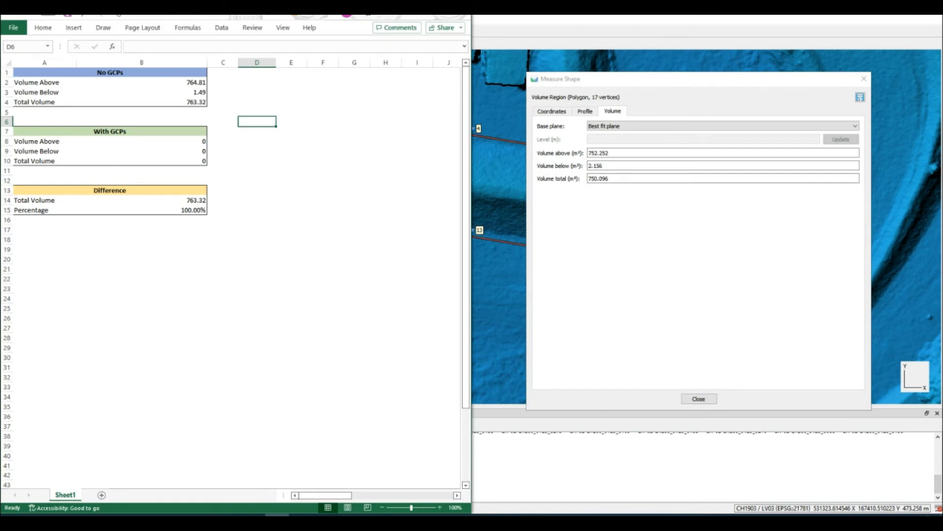
Enter 752.252 into the With GCPs Volume Above cell and continue to the next values.
{"action": "left_click", "coordinate": [142, 141]}
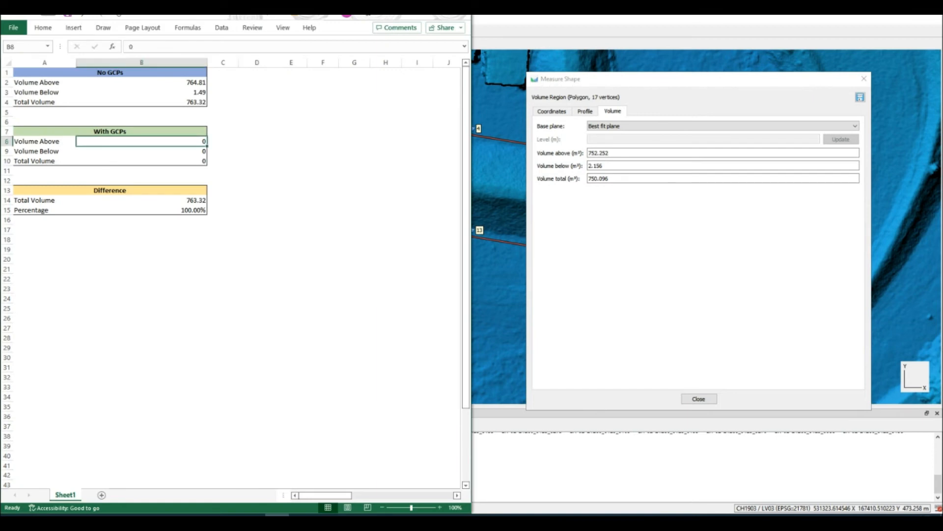
{"action": "type", "text": "7"}
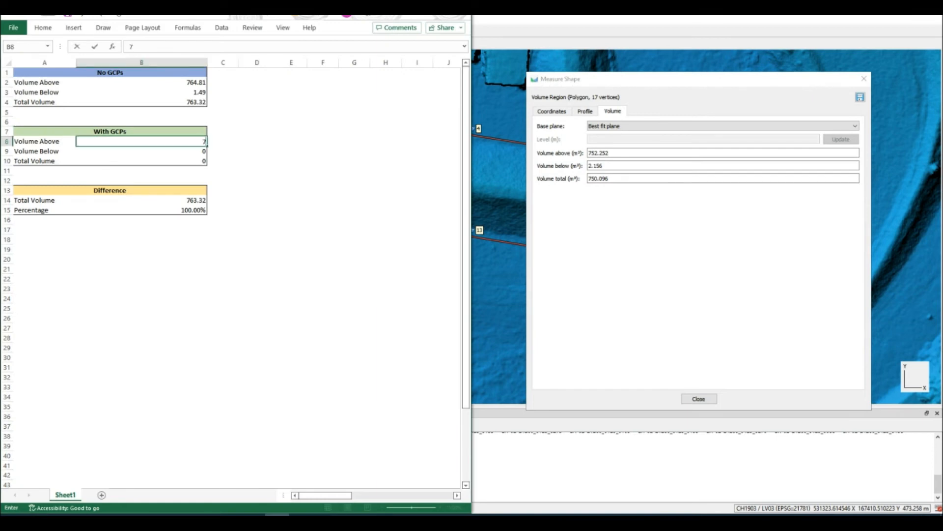
{"action": "type", "text": "752.252"}
{"action": "left_click", "coordinate": [142, 151]}
{"action": "type", "text": "2.156"}
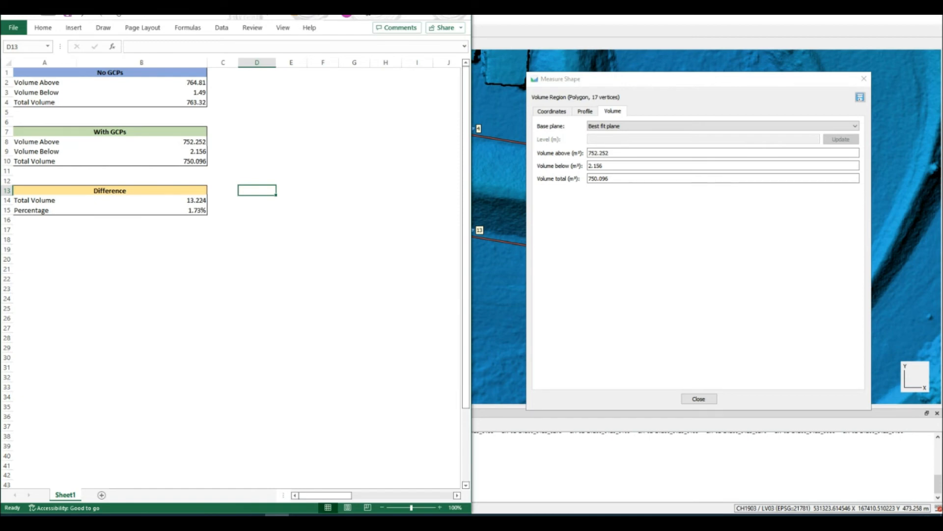
{"action": "left_click", "coordinate": [142, 210]}
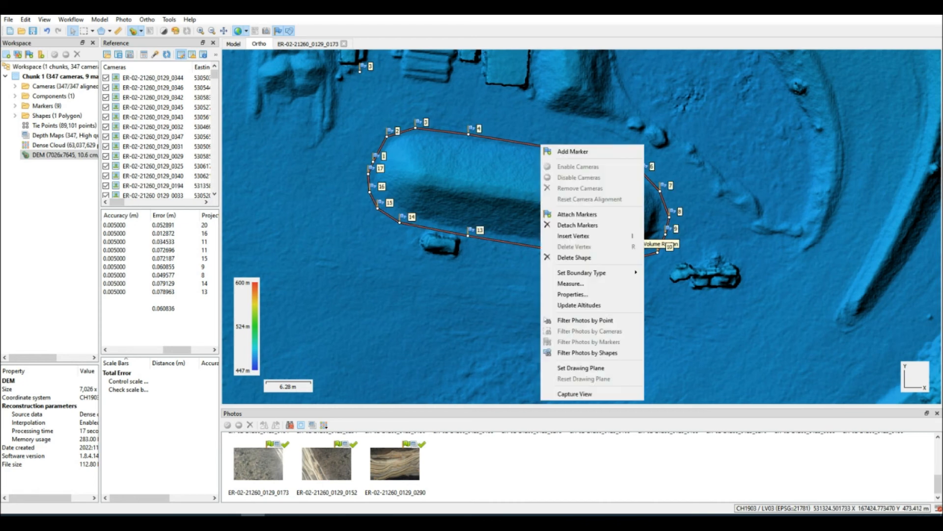
{"action": "mouse_move", "coordinate": [574, 258]}
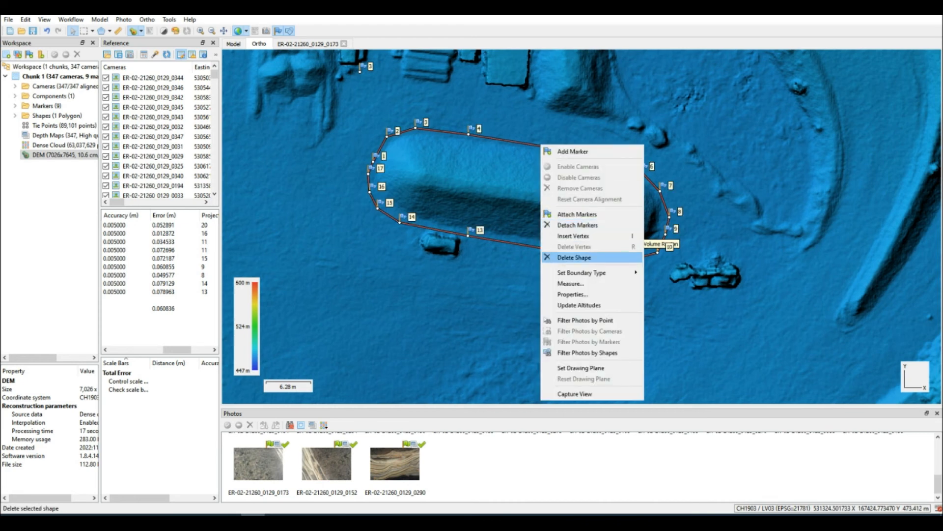
Delete the old Volume Region polygon from the DEM.
{"action": "left_click", "coordinate": [574, 258]}
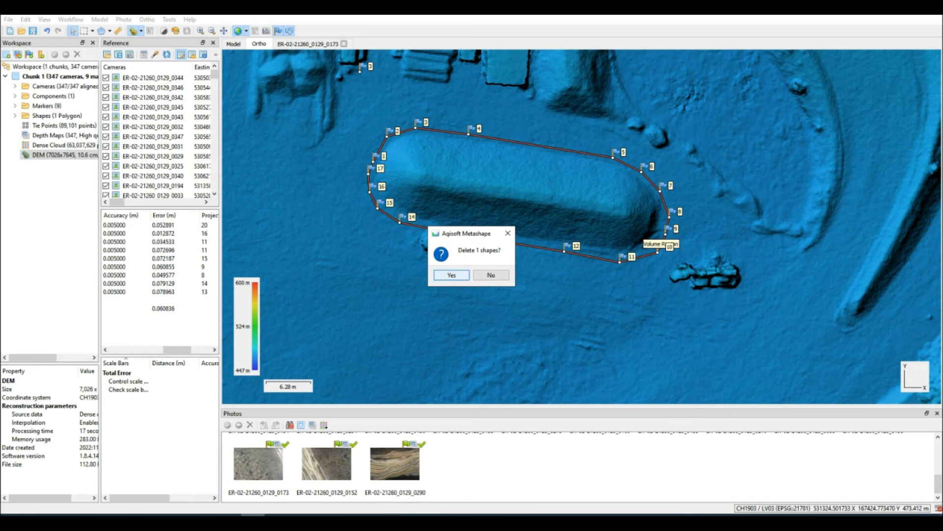
{"action": "left_click", "coordinate": [450, 275]}
{"action": "type", "text": "Volume Region 1"}
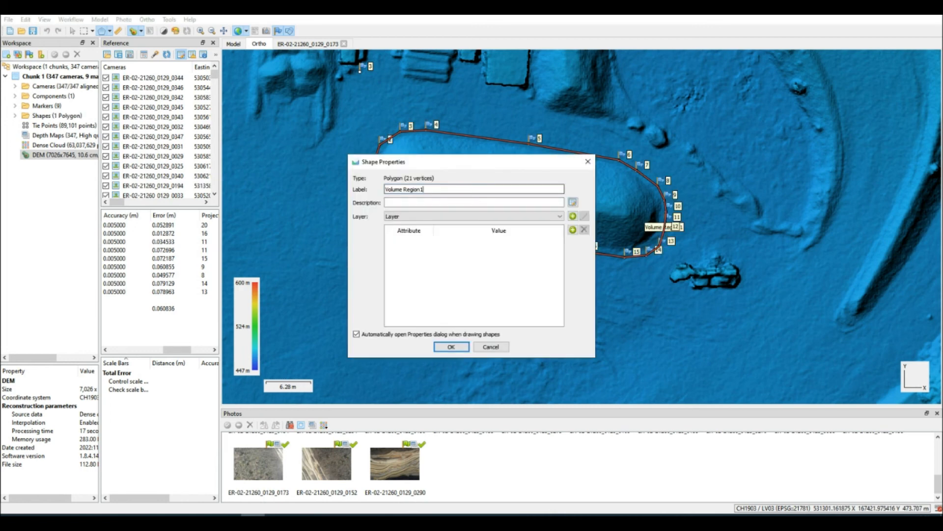
Accept Volume Region 1's properties and measure it: about 755.7 m³ above, 754.3 total.
{"action": "left_click", "coordinate": [451, 346]}
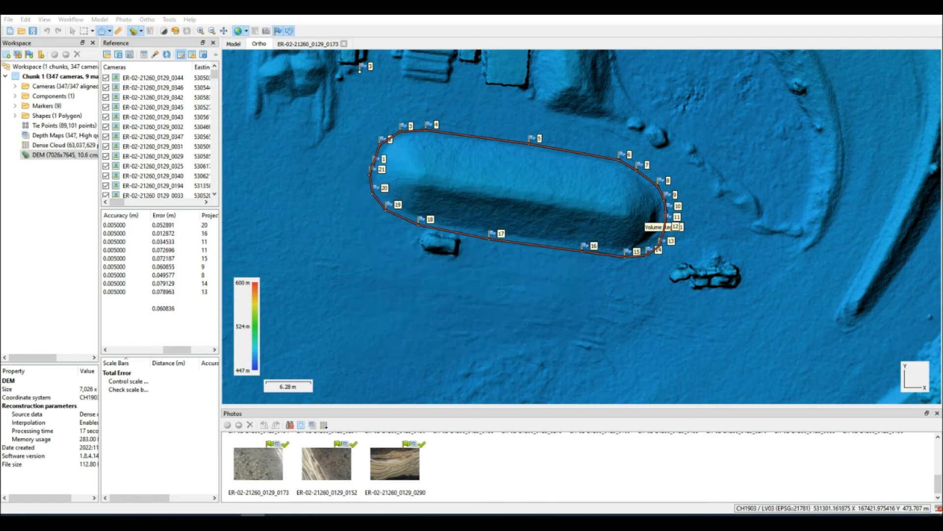
{"action": "right_click", "coordinate": [533, 138]}
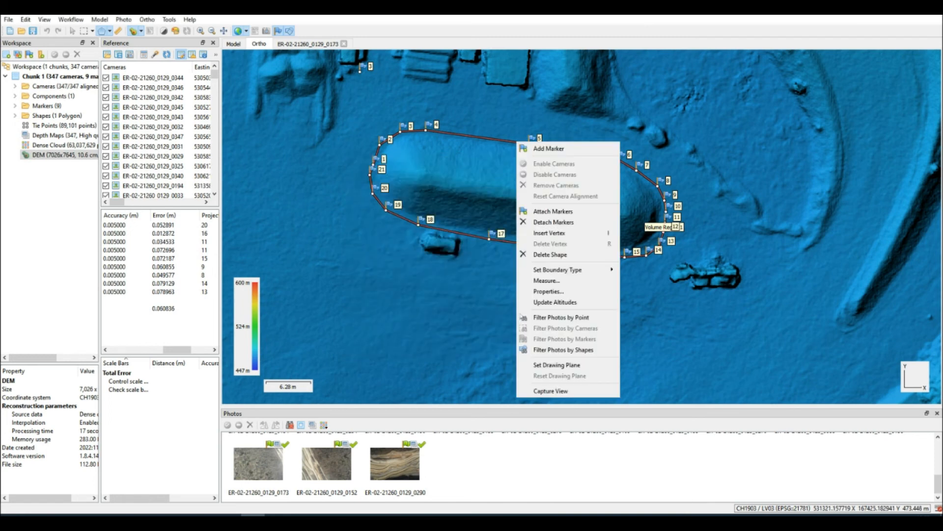
{"action": "left_click", "coordinate": [543, 281]}
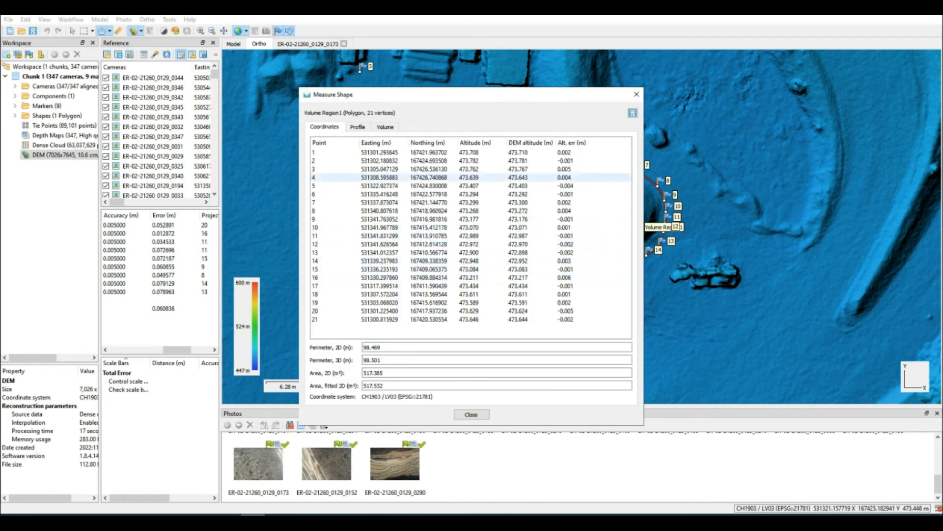
{"action": "left_click", "coordinate": [358, 127]}
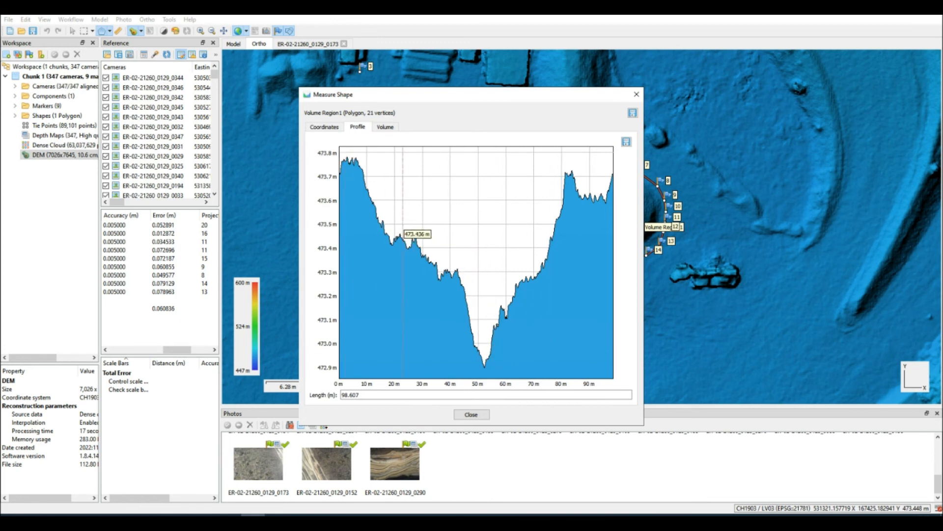
{"action": "left_click", "coordinate": [384, 126]}
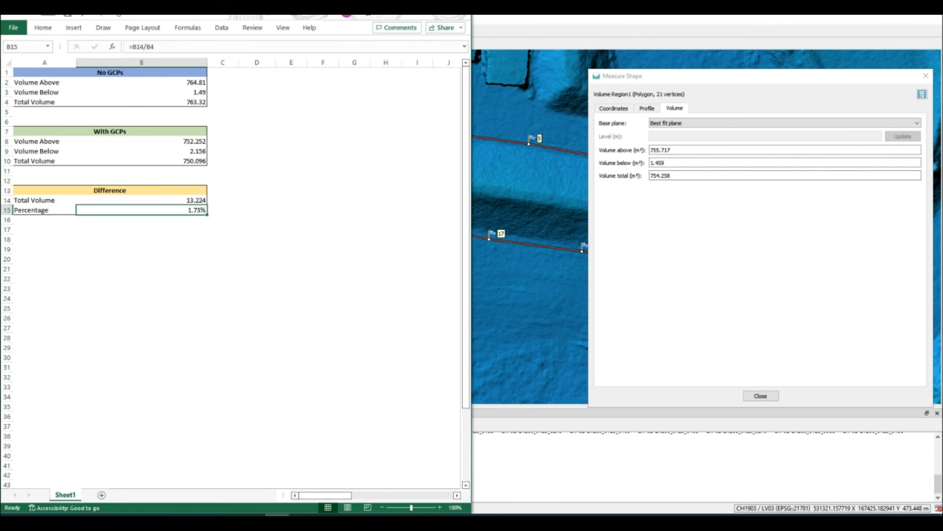
Enter the new With GCPs volumes 755.717, 1.459 and 754.258 so the difference shows 9.062 m³ (1.19%).
{"action": "left_click", "coordinate": [142, 142]}
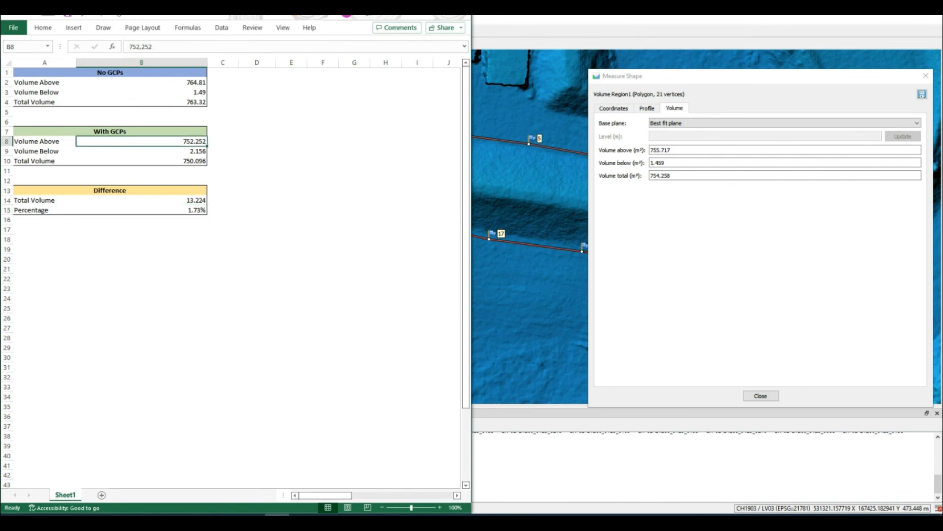
{"action": "type", "text": "755.717"}
{"action": "left_click", "coordinate": [141, 151]}
{"action": "type", "text": "1.459"}
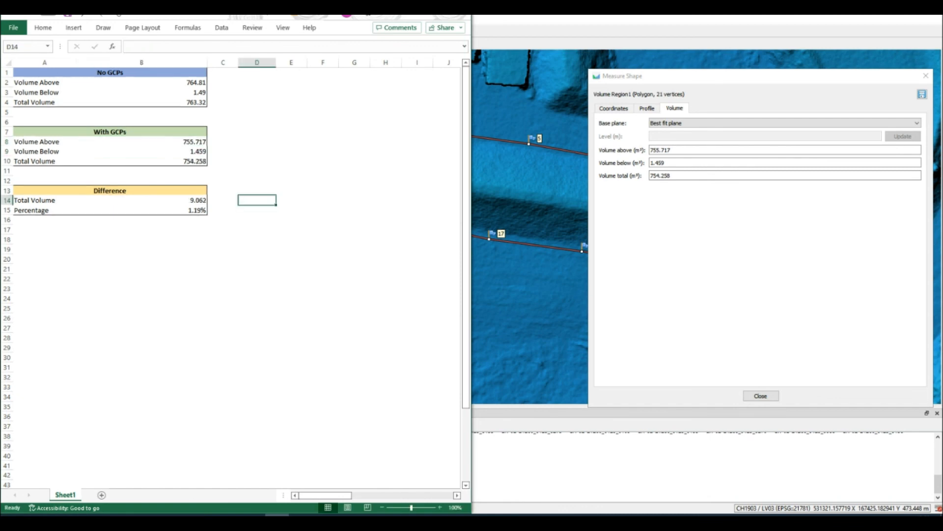
{"action": "left_click", "coordinate": [142, 210]}
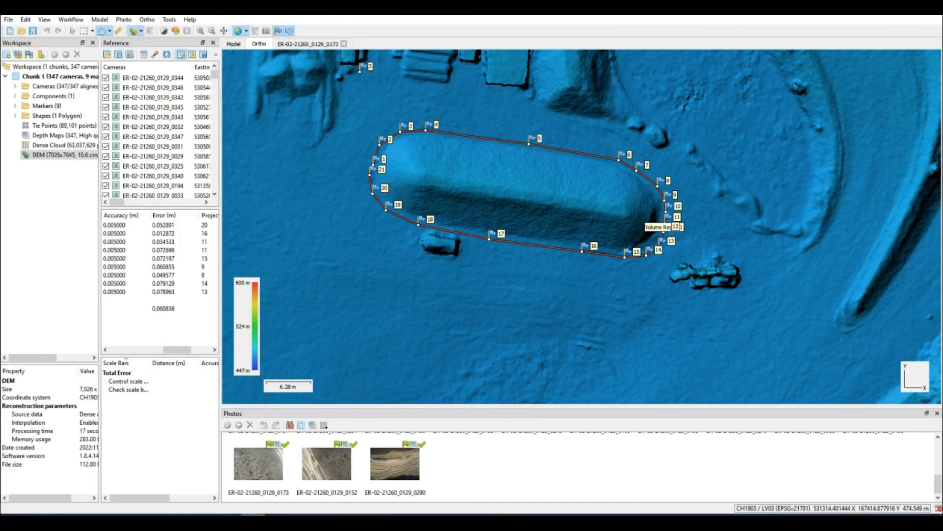
{"action": "scroll", "scroll_direction": "down", "scroll_amount": 3}
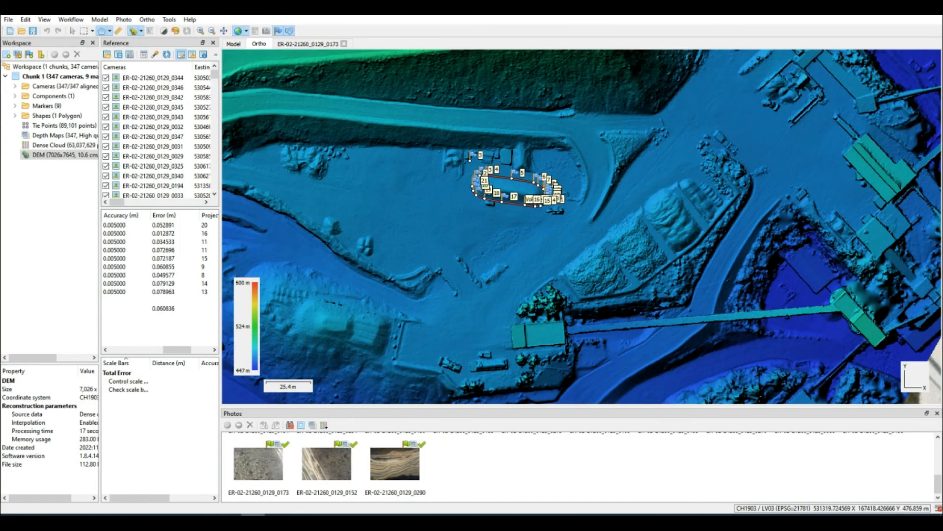